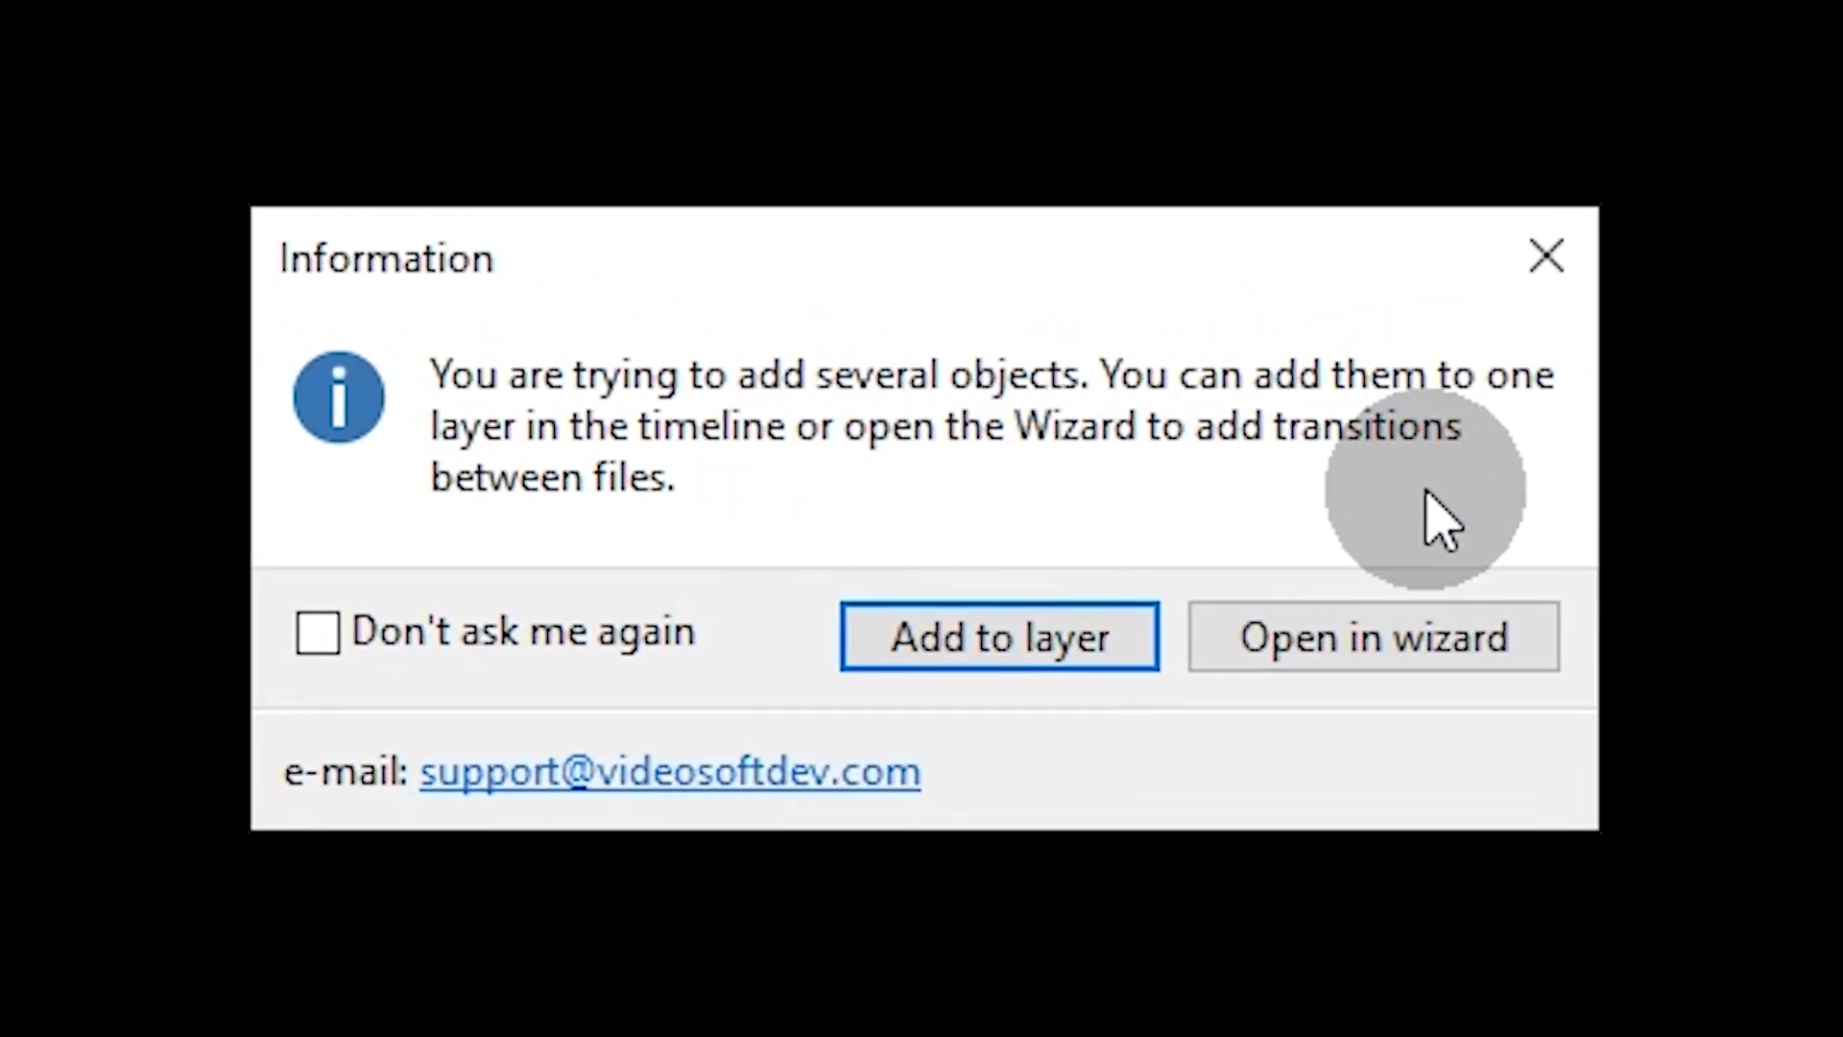
pyautogui.moveTo(1611, 530)
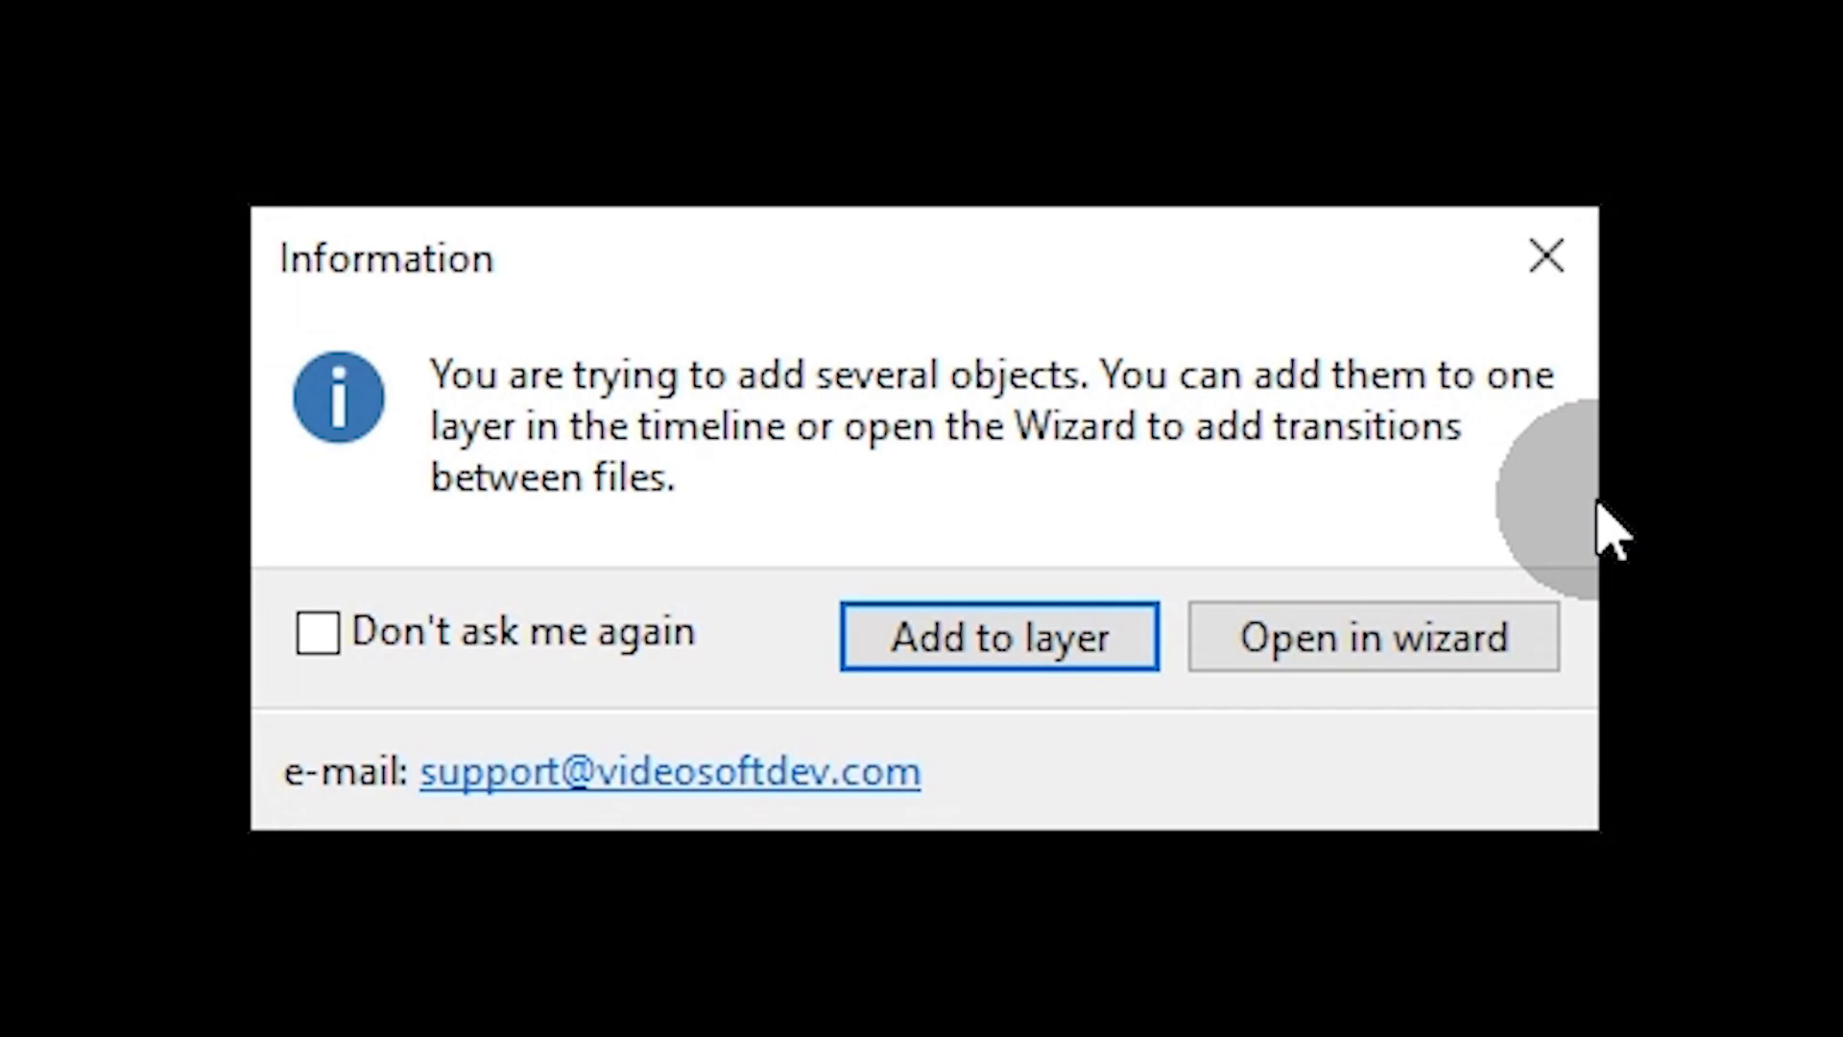
# Choose Add to layer so all five circle clips go onto one timeline layer
pyautogui.click(999, 636)
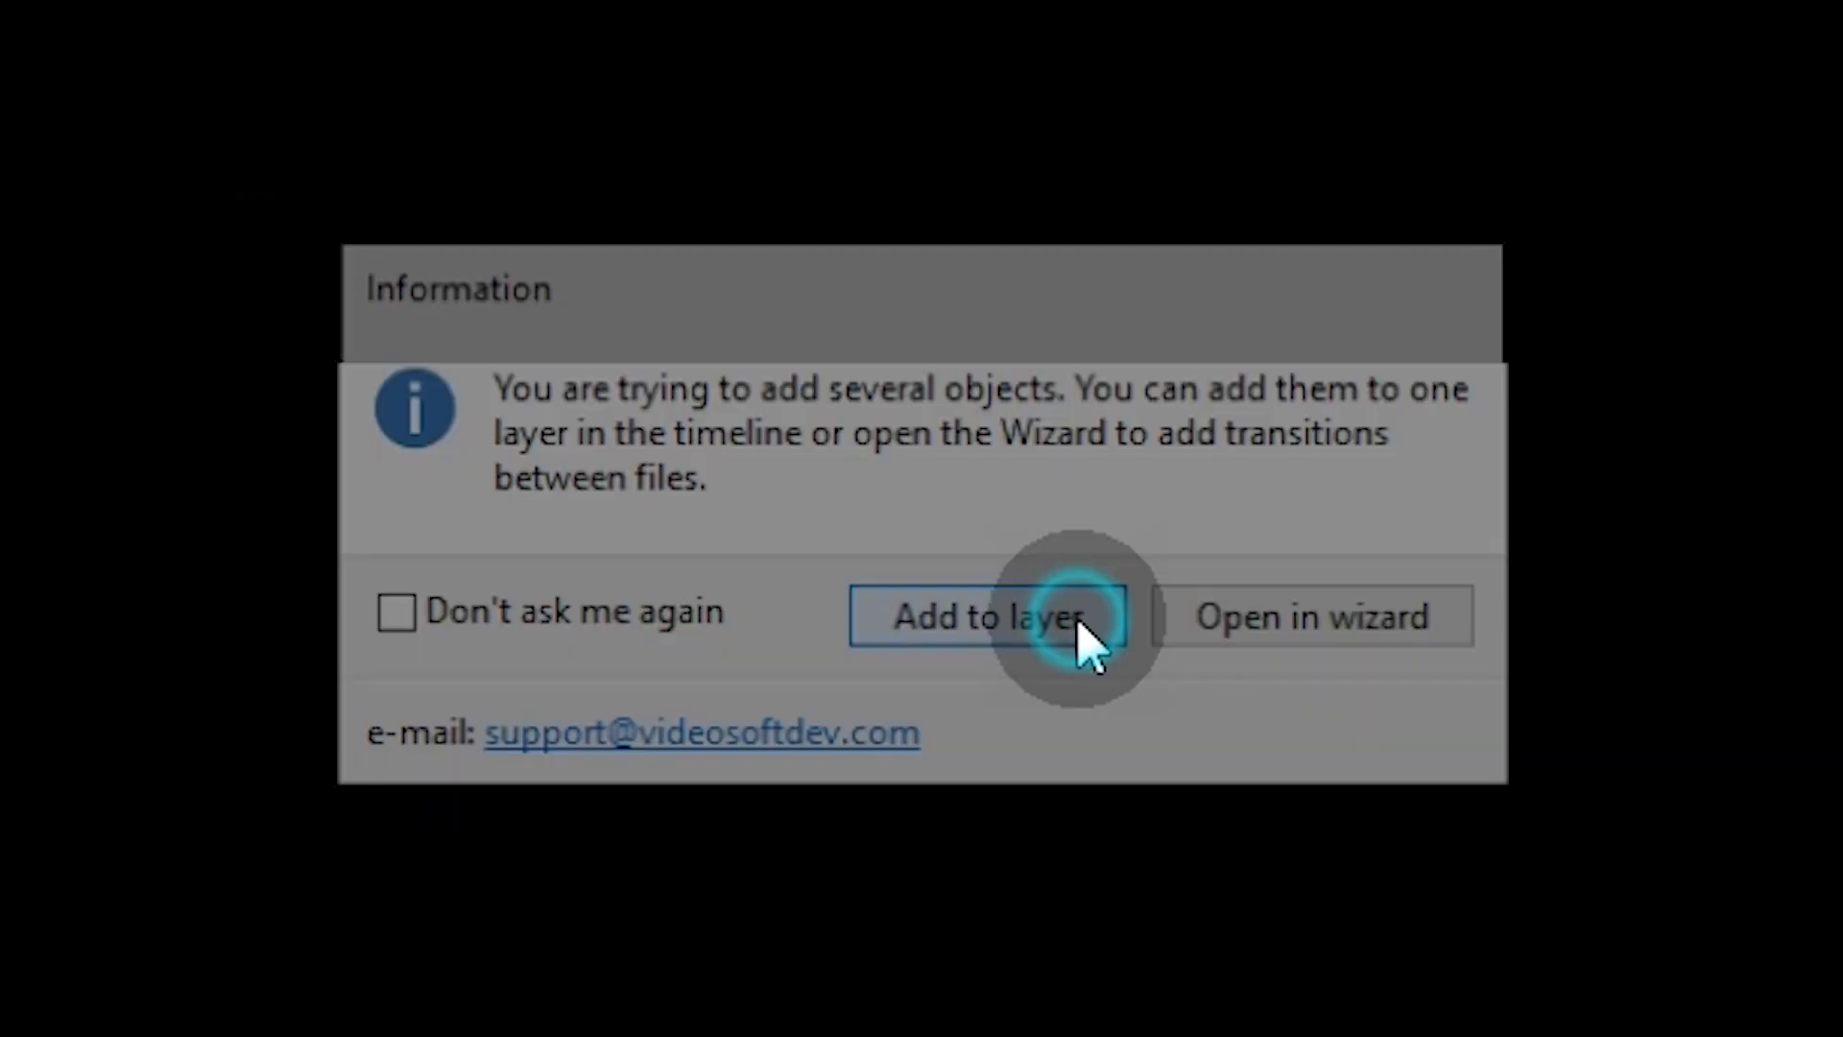
# Add a Wipe transition at the end of the circle_1_1 clip, confirming its position settings
pyautogui.click(983, 616)
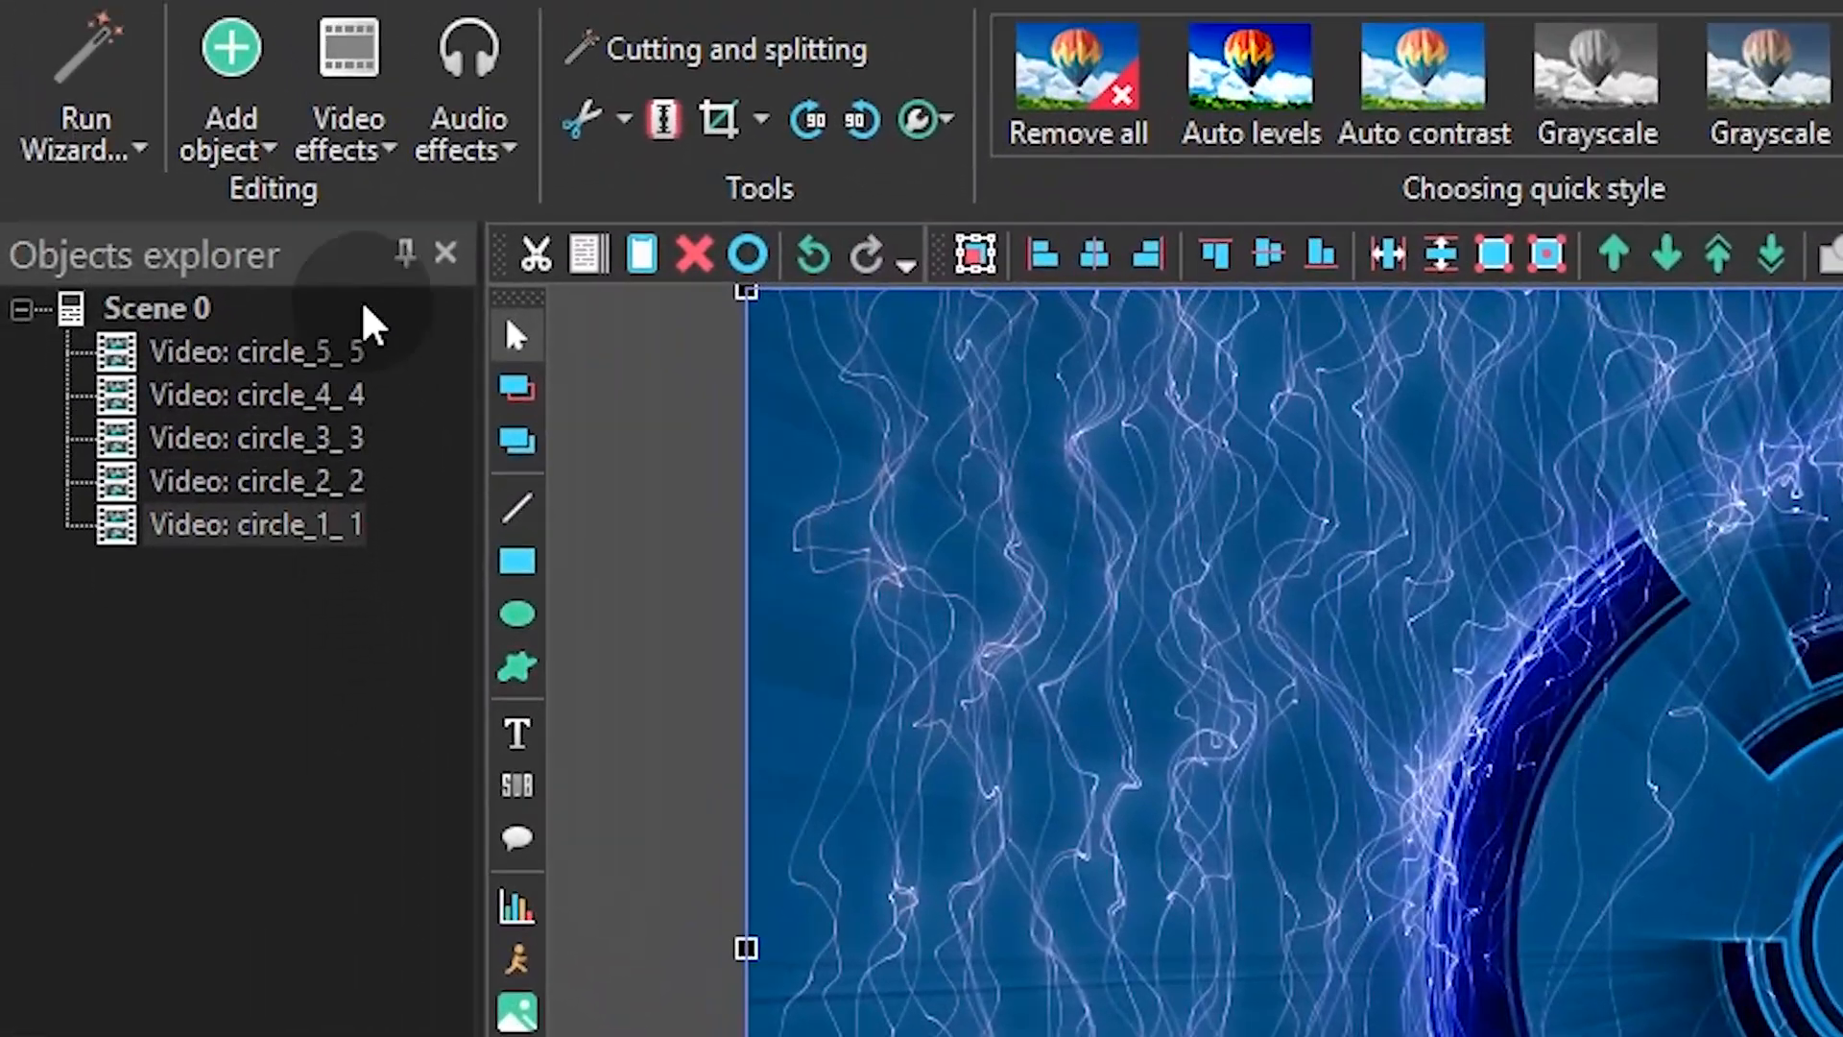
pyautogui.click(345, 117)
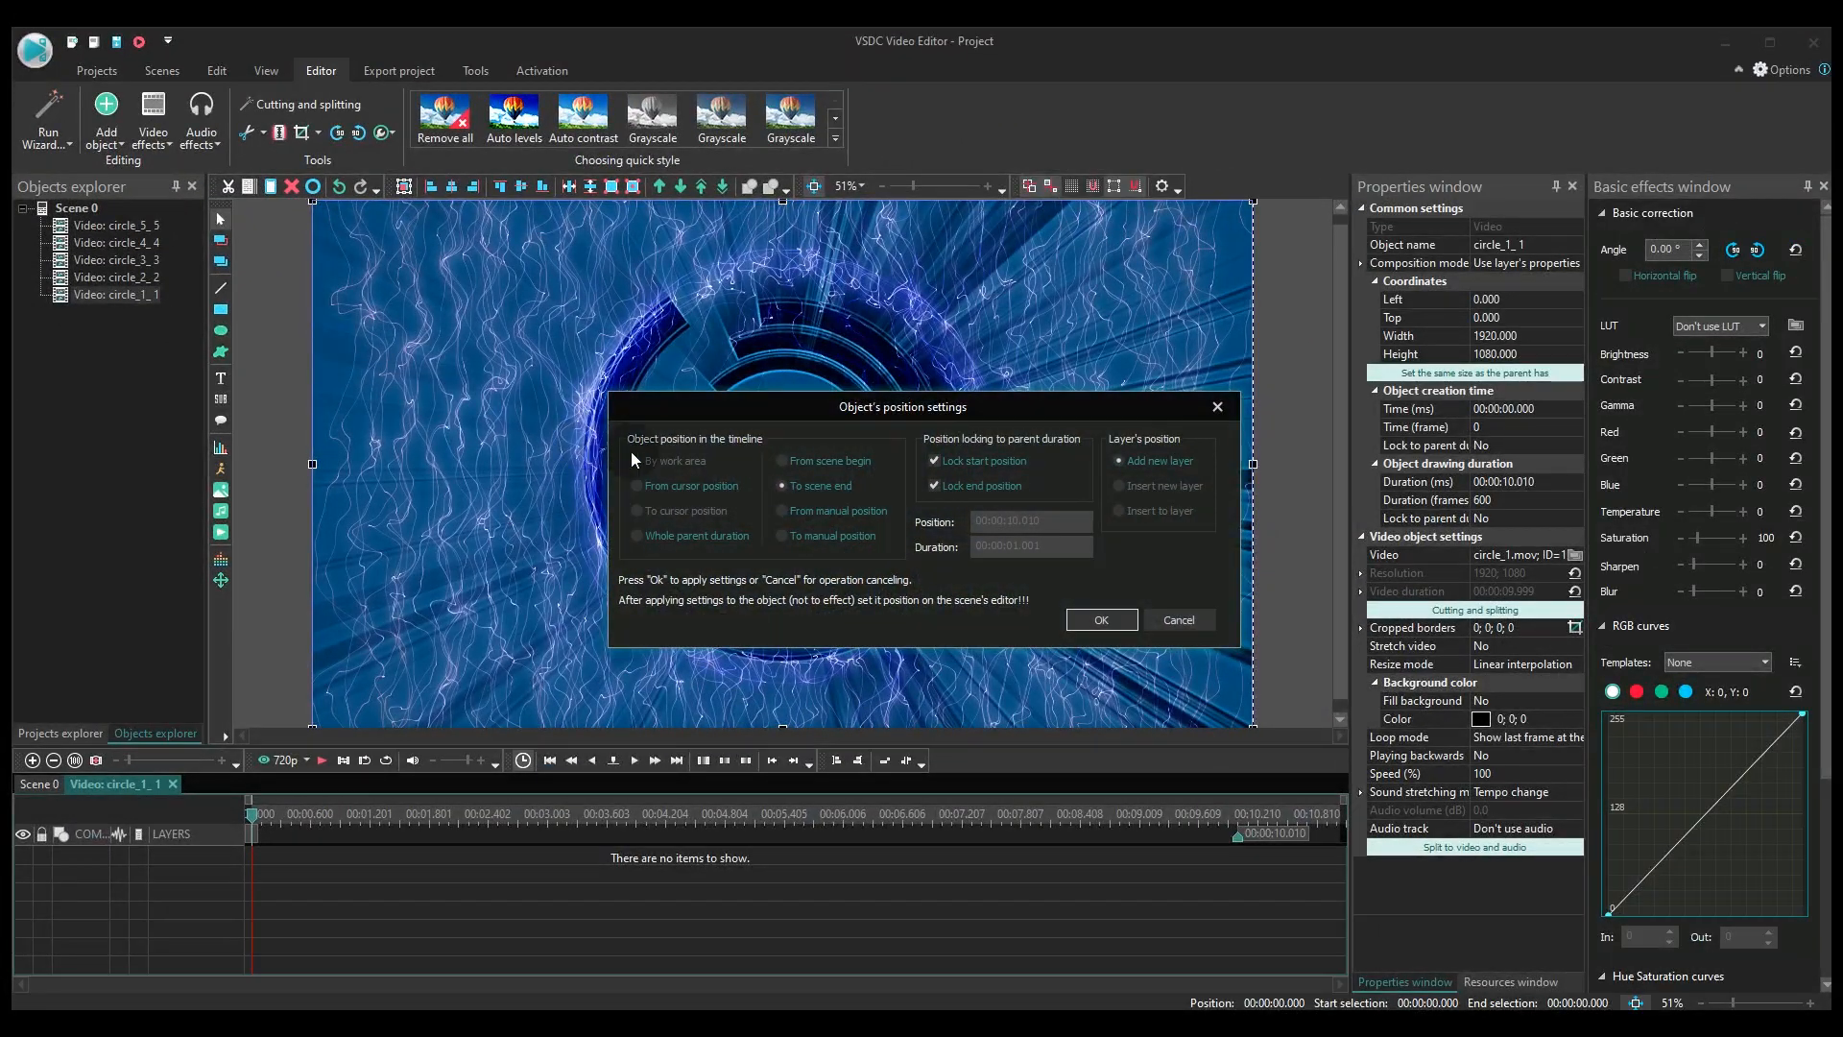
pyautogui.click(1098, 620)
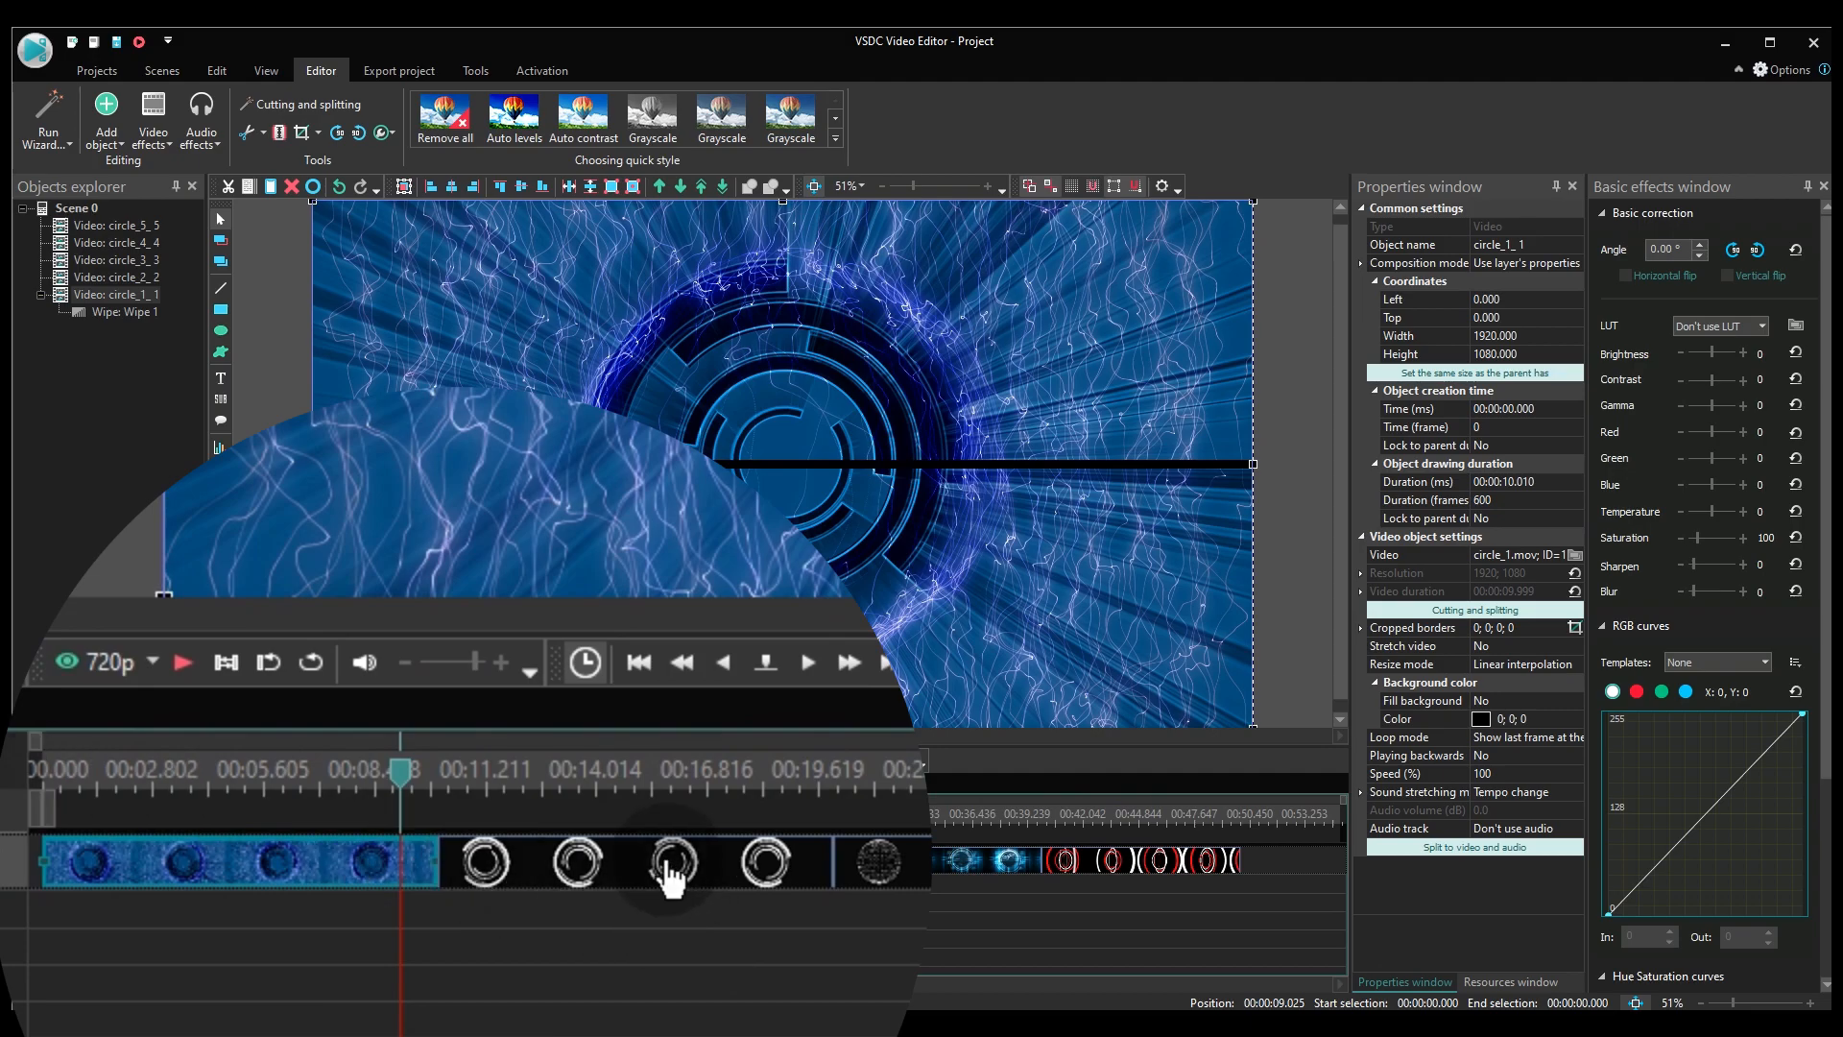
pyautogui.click(570, 864)
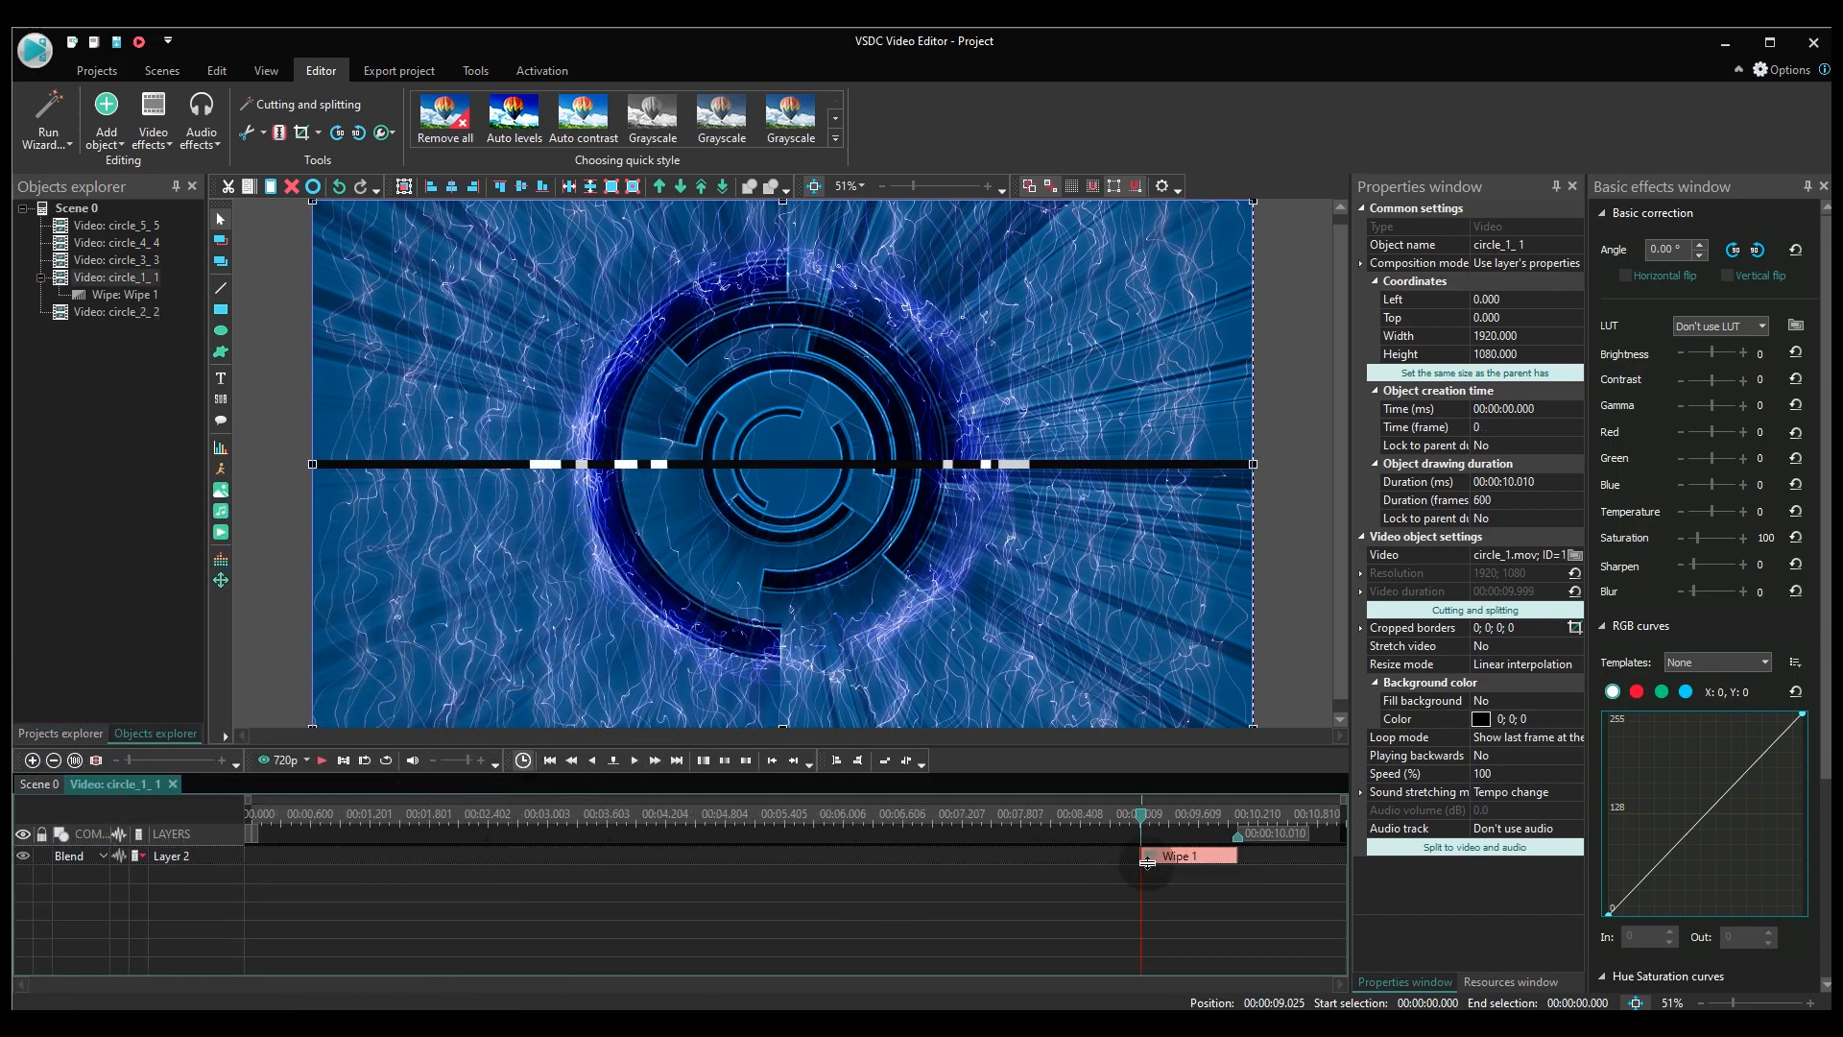
# Change the Wipe 1 transition's type from Door to Clock
pyautogui.click(1191, 854)
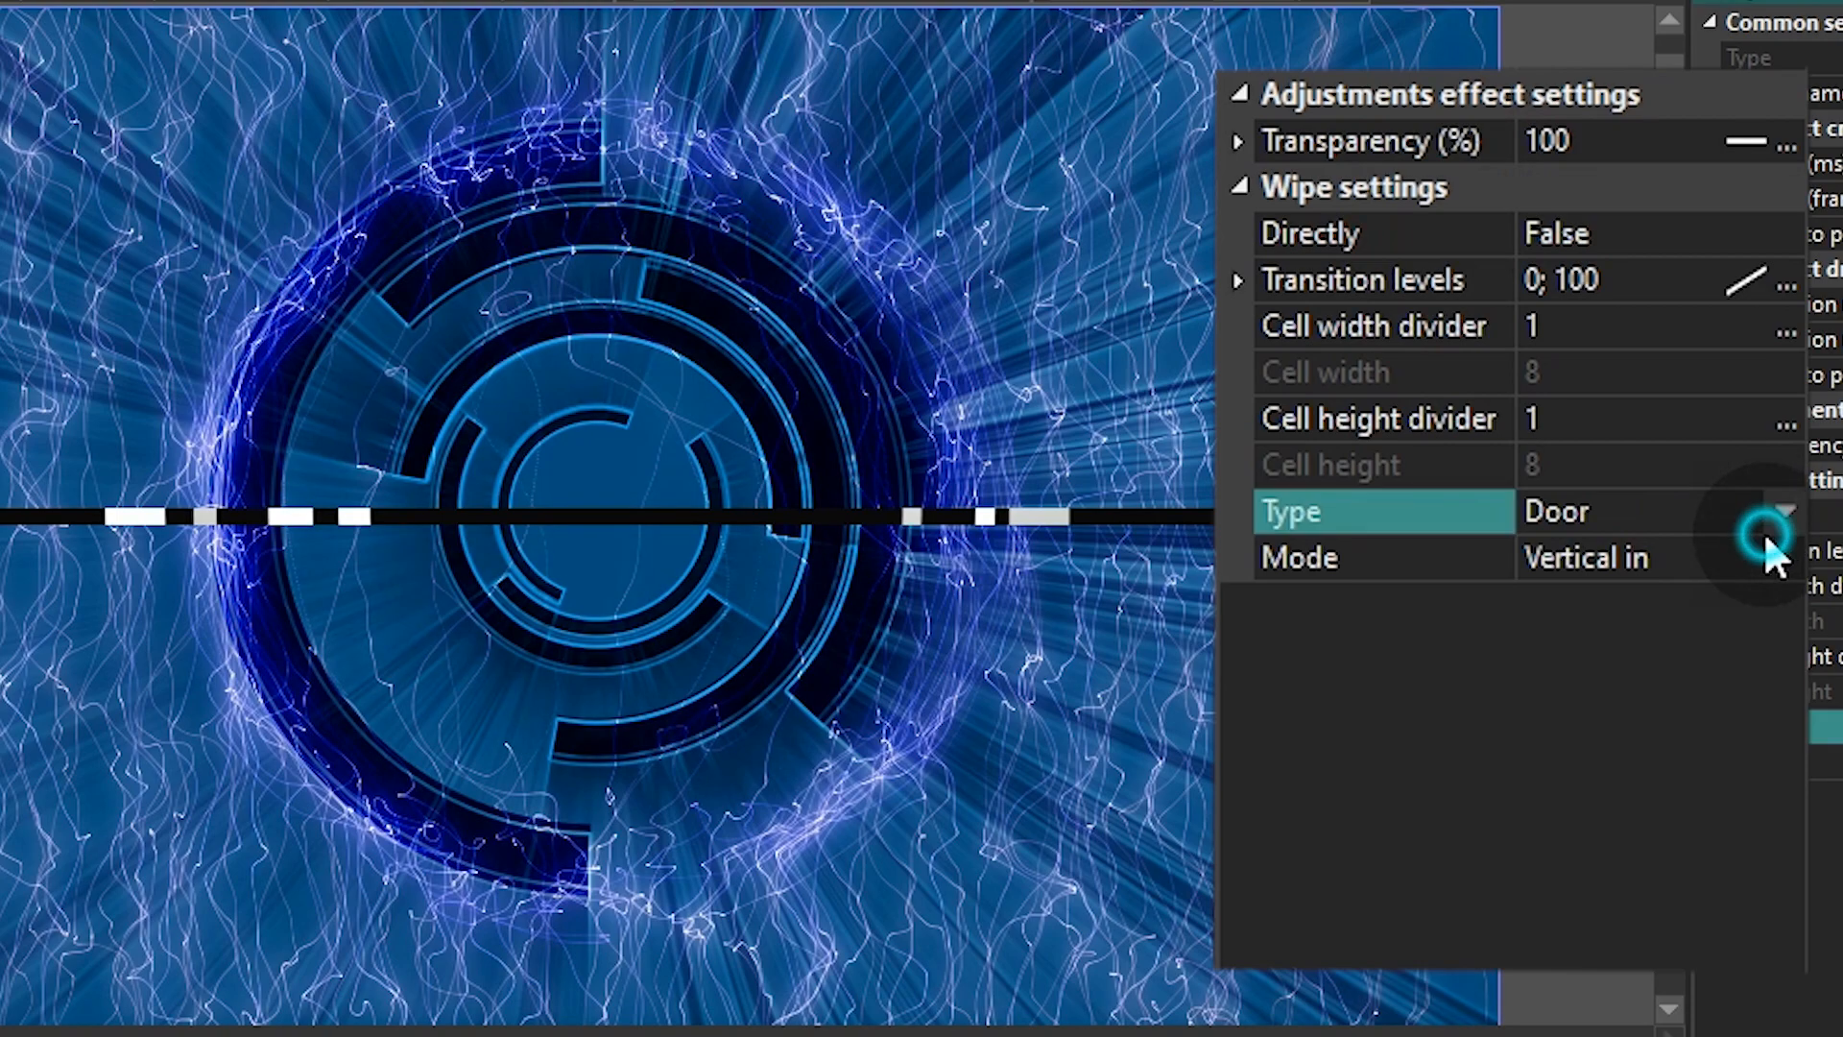
pyautogui.click(1784, 511)
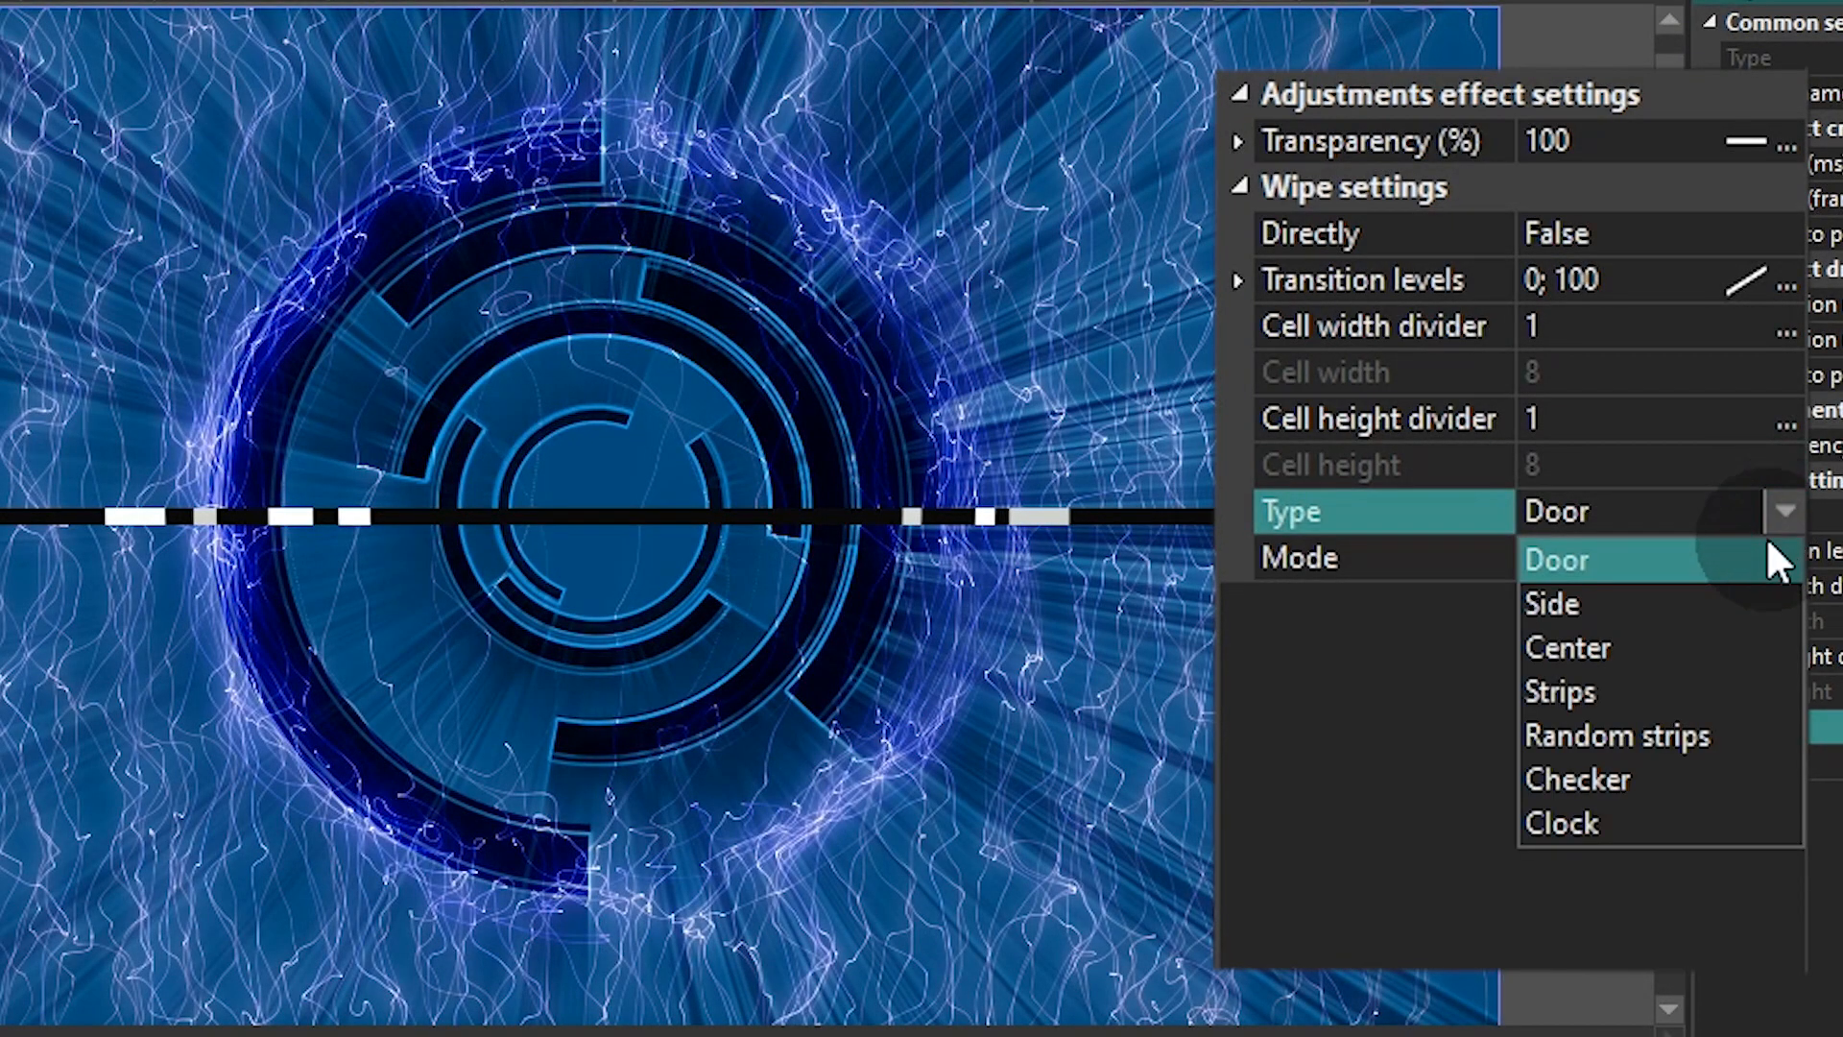
pyautogui.click(1561, 824)
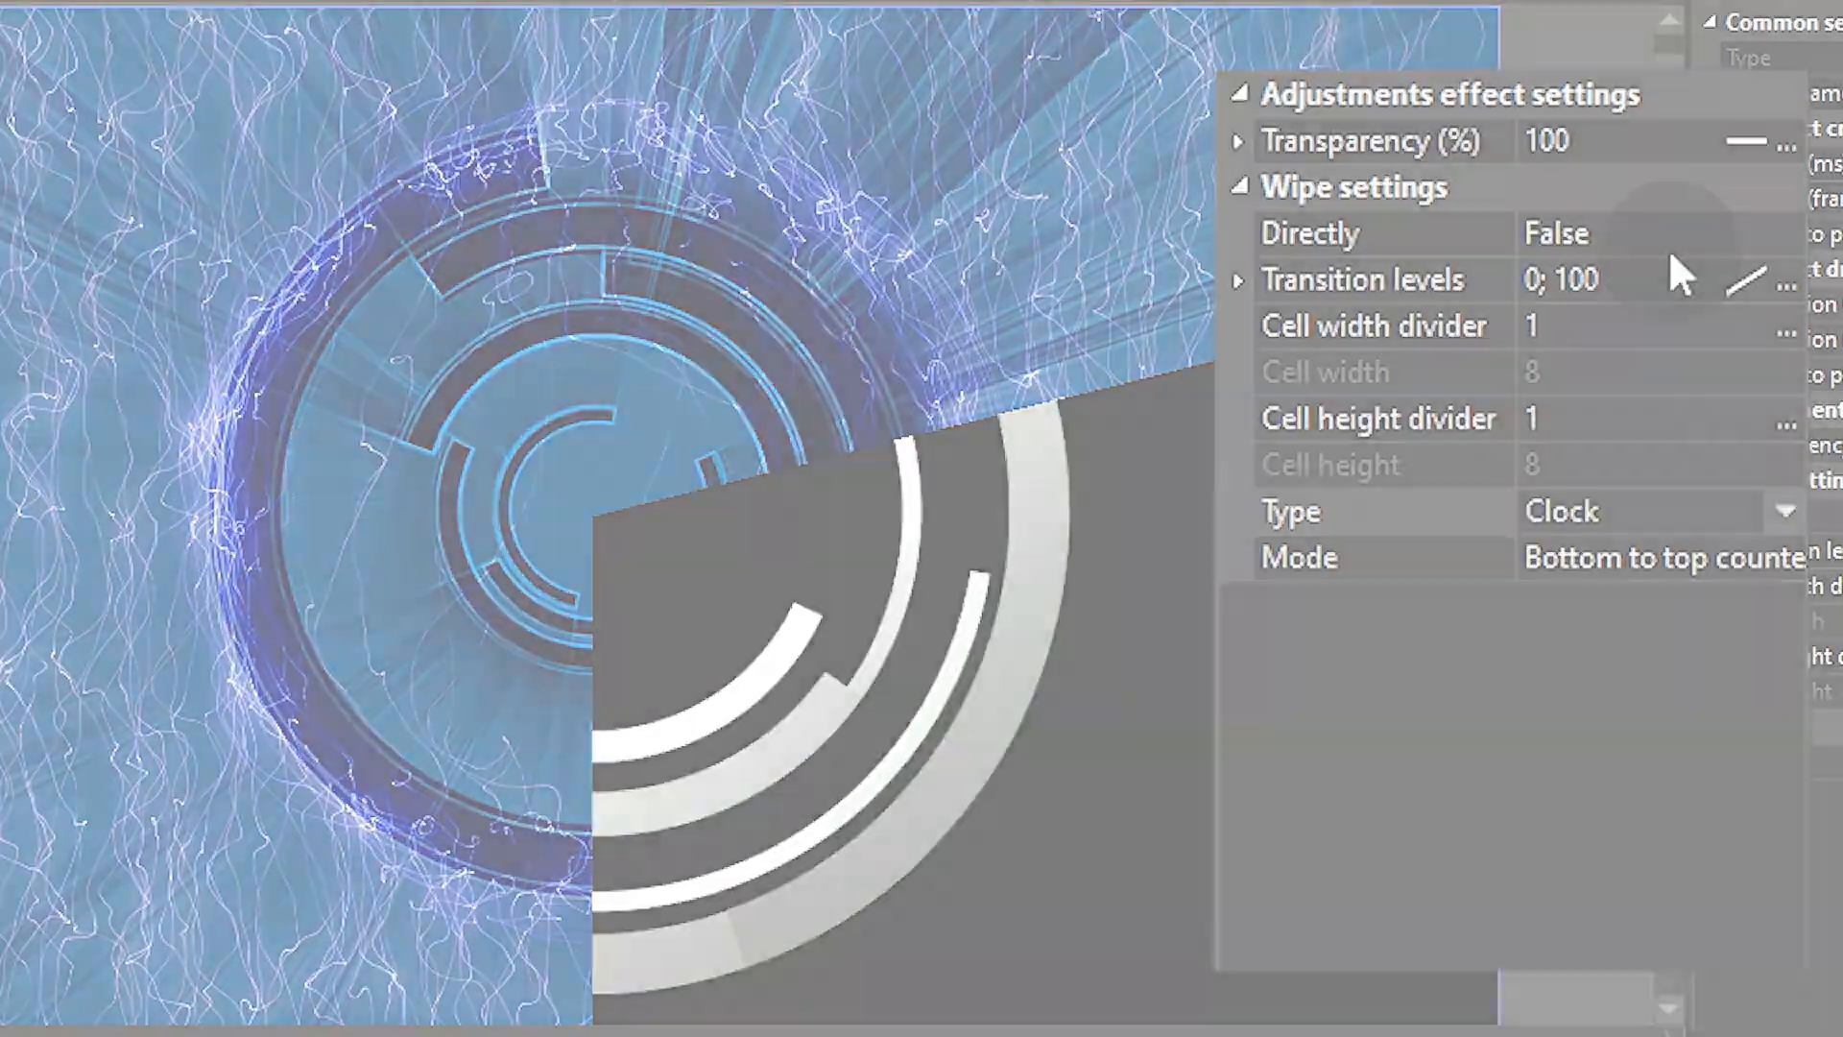
# Review the Directly option and the Transition levels setting of the wipe
pyautogui.click(1357, 232)
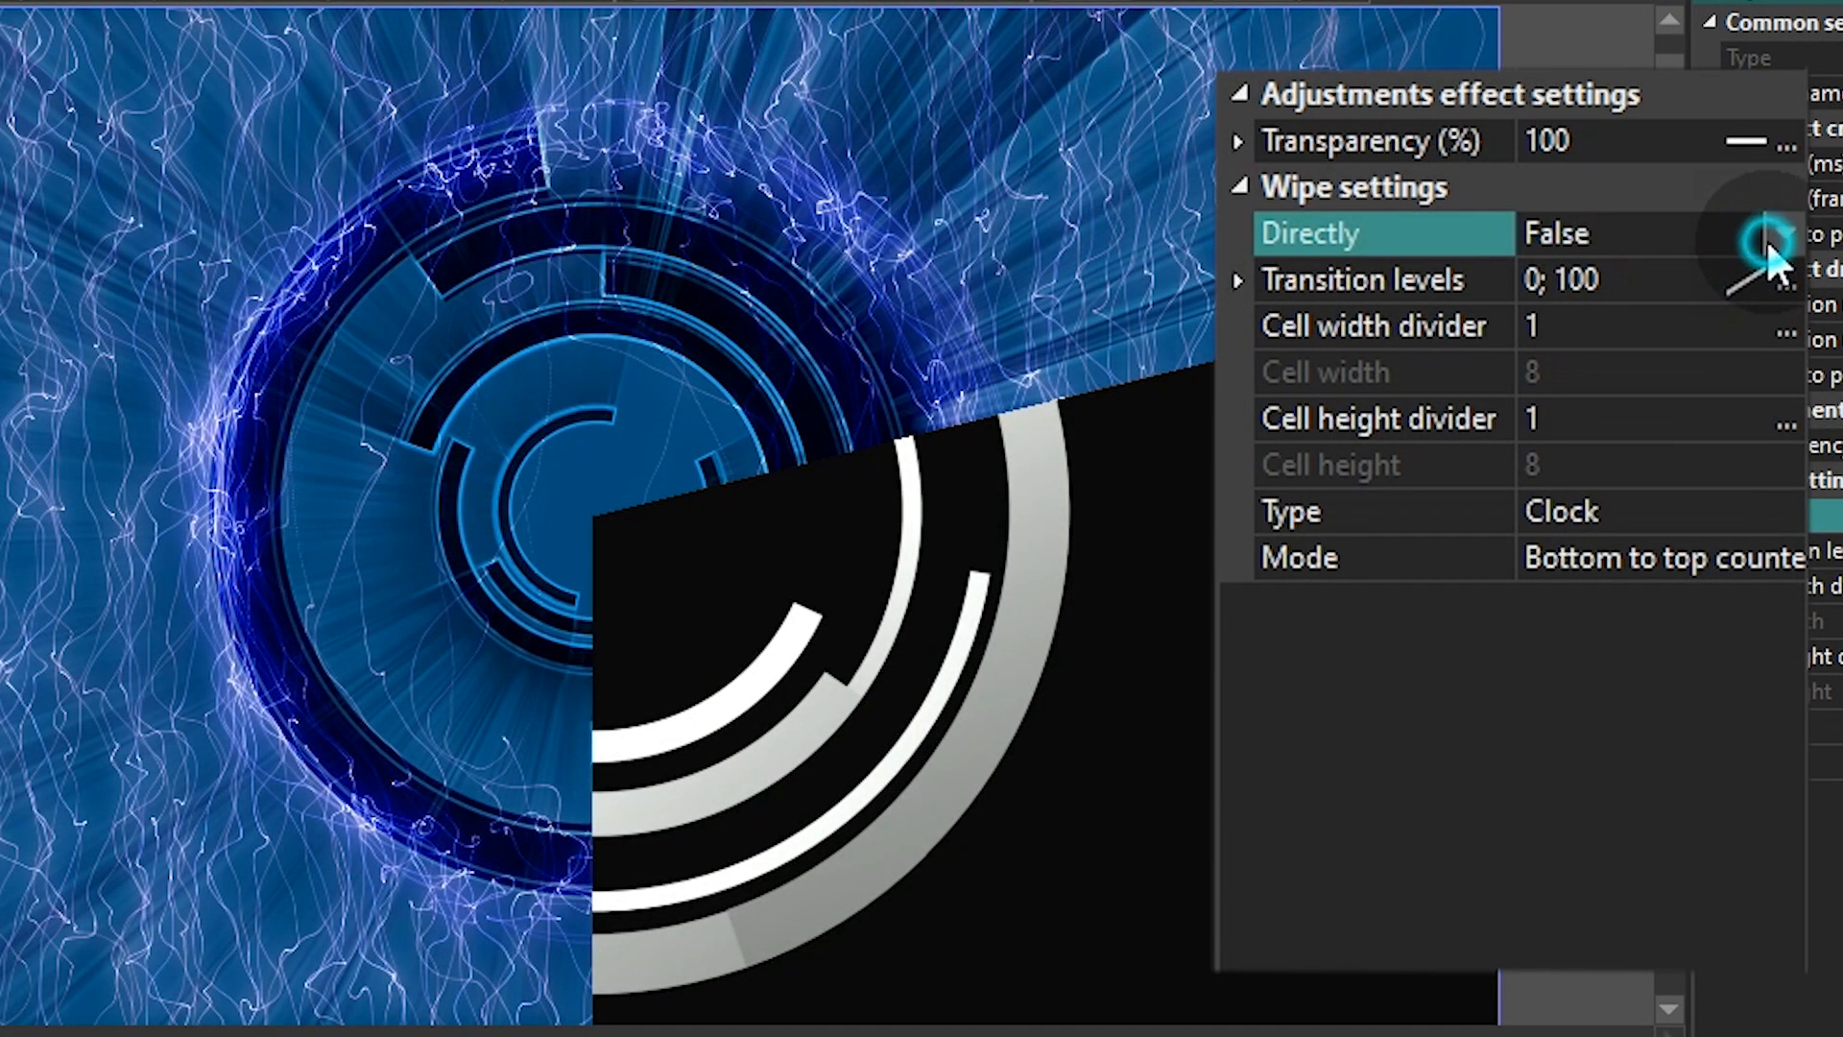
pyautogui.click(1763, 232)
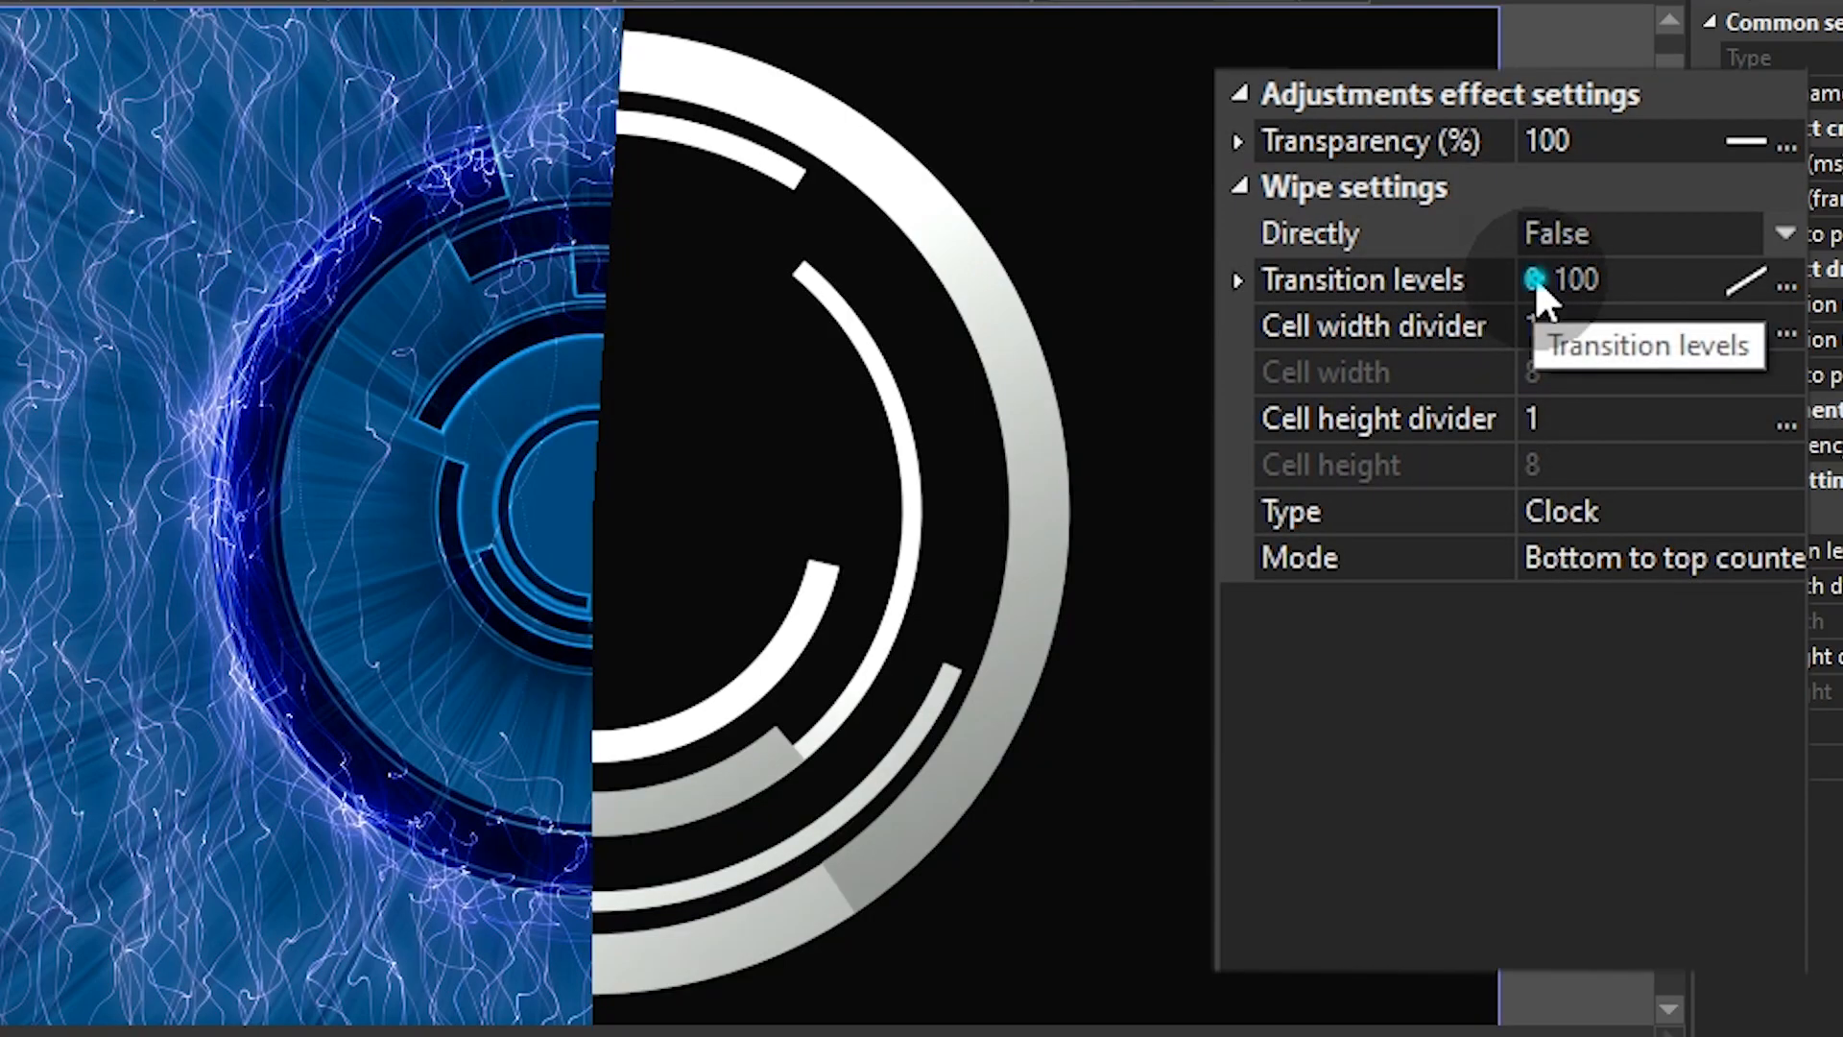
pyautogui.click(1600, 280)
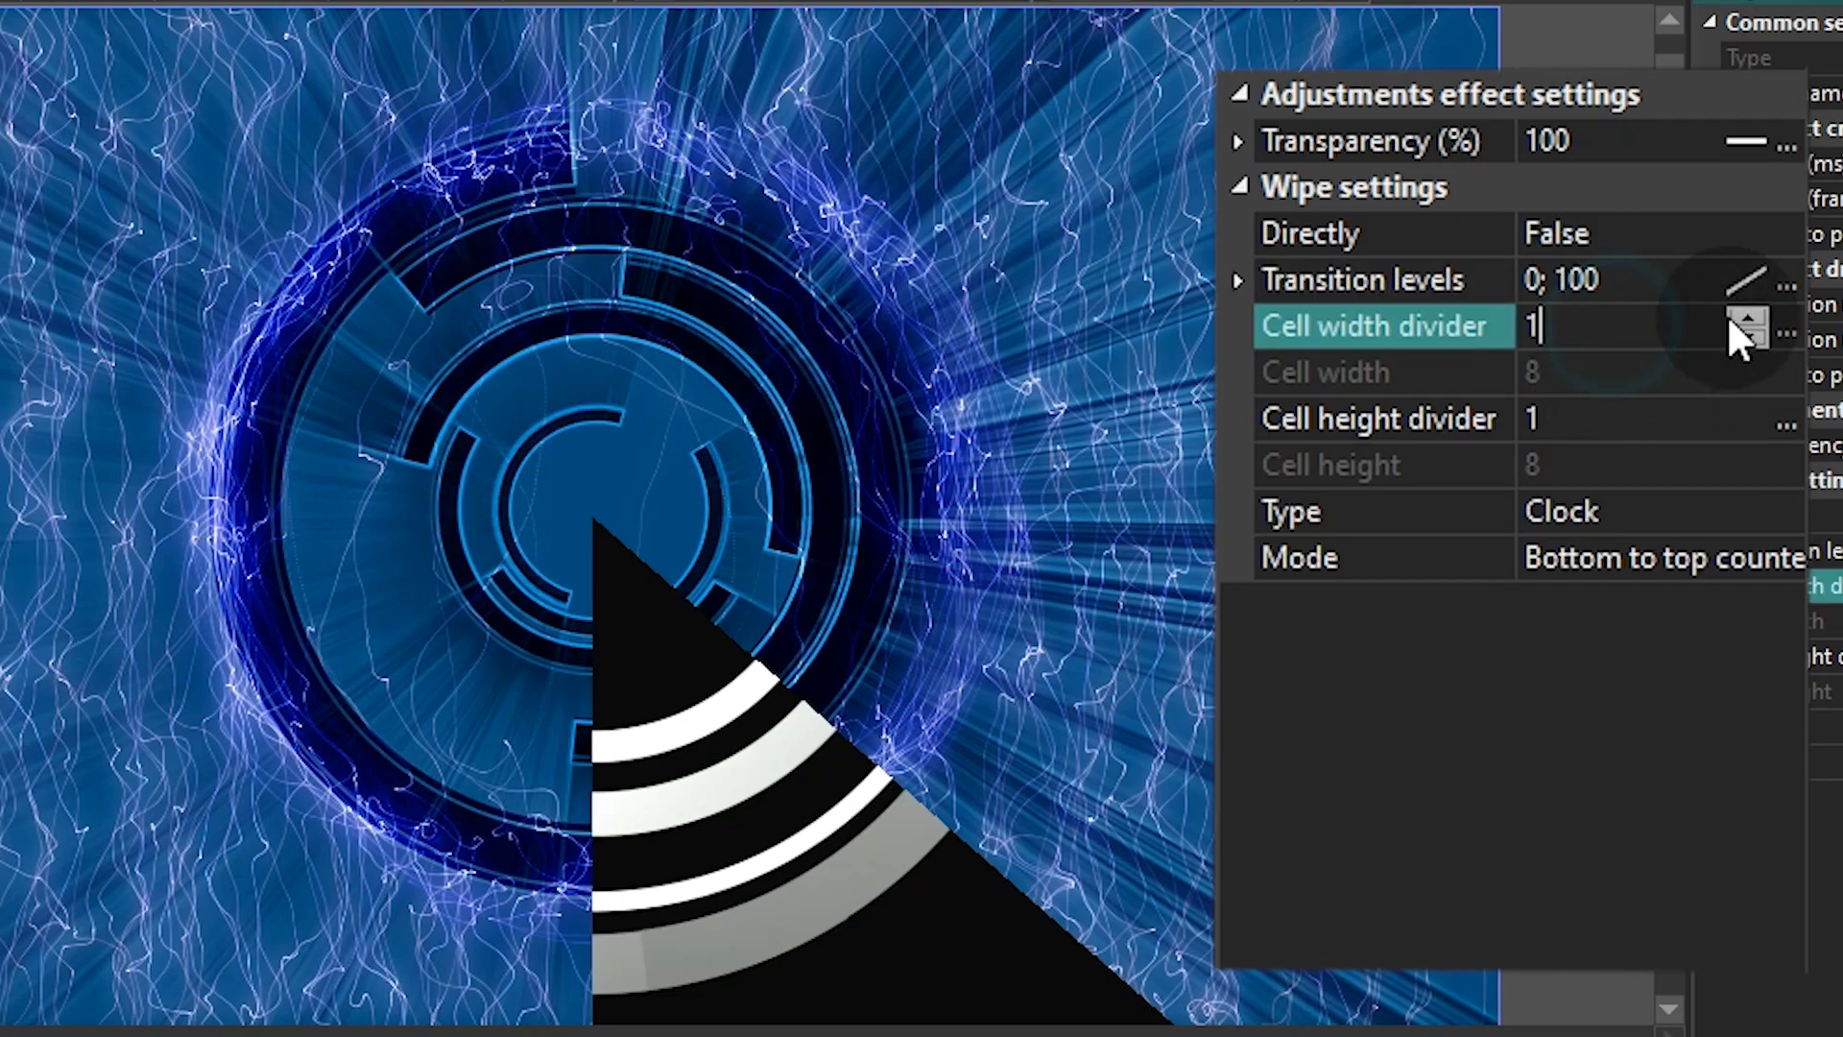
pyautogui.click(1747, 317)
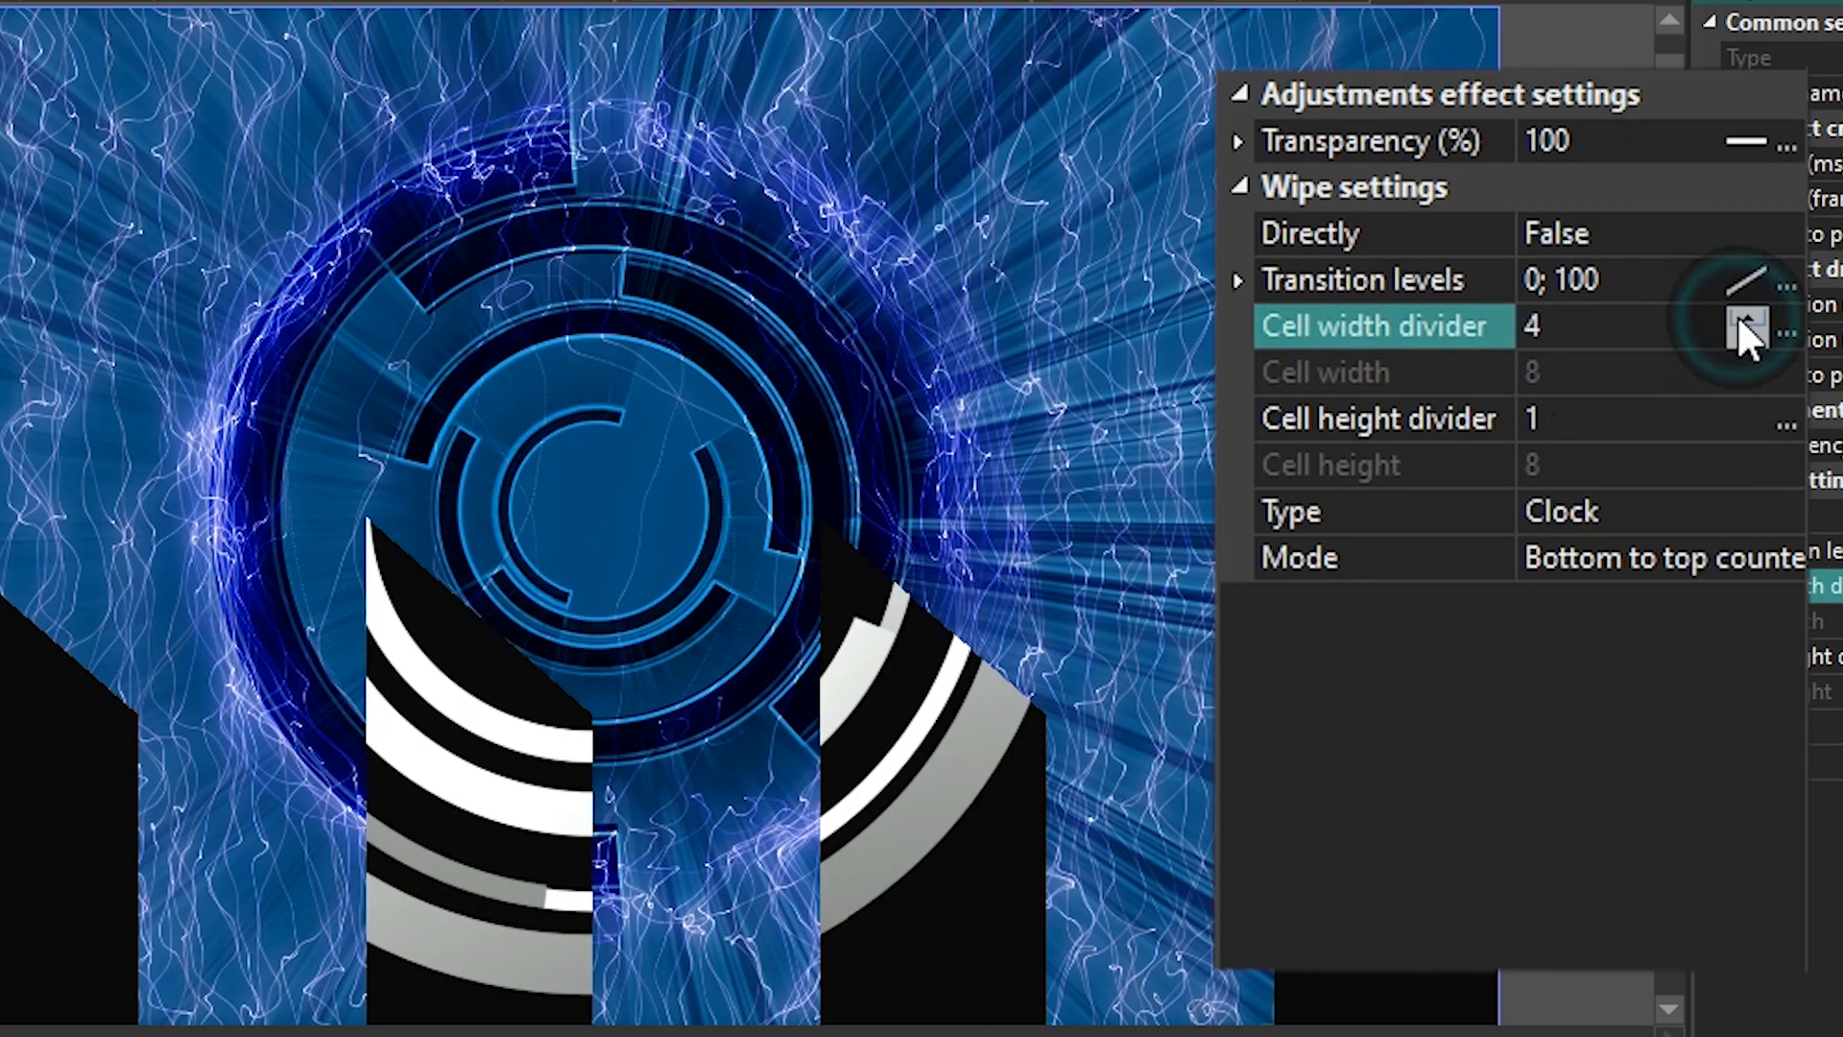
pyautogui.click(1381, 418)
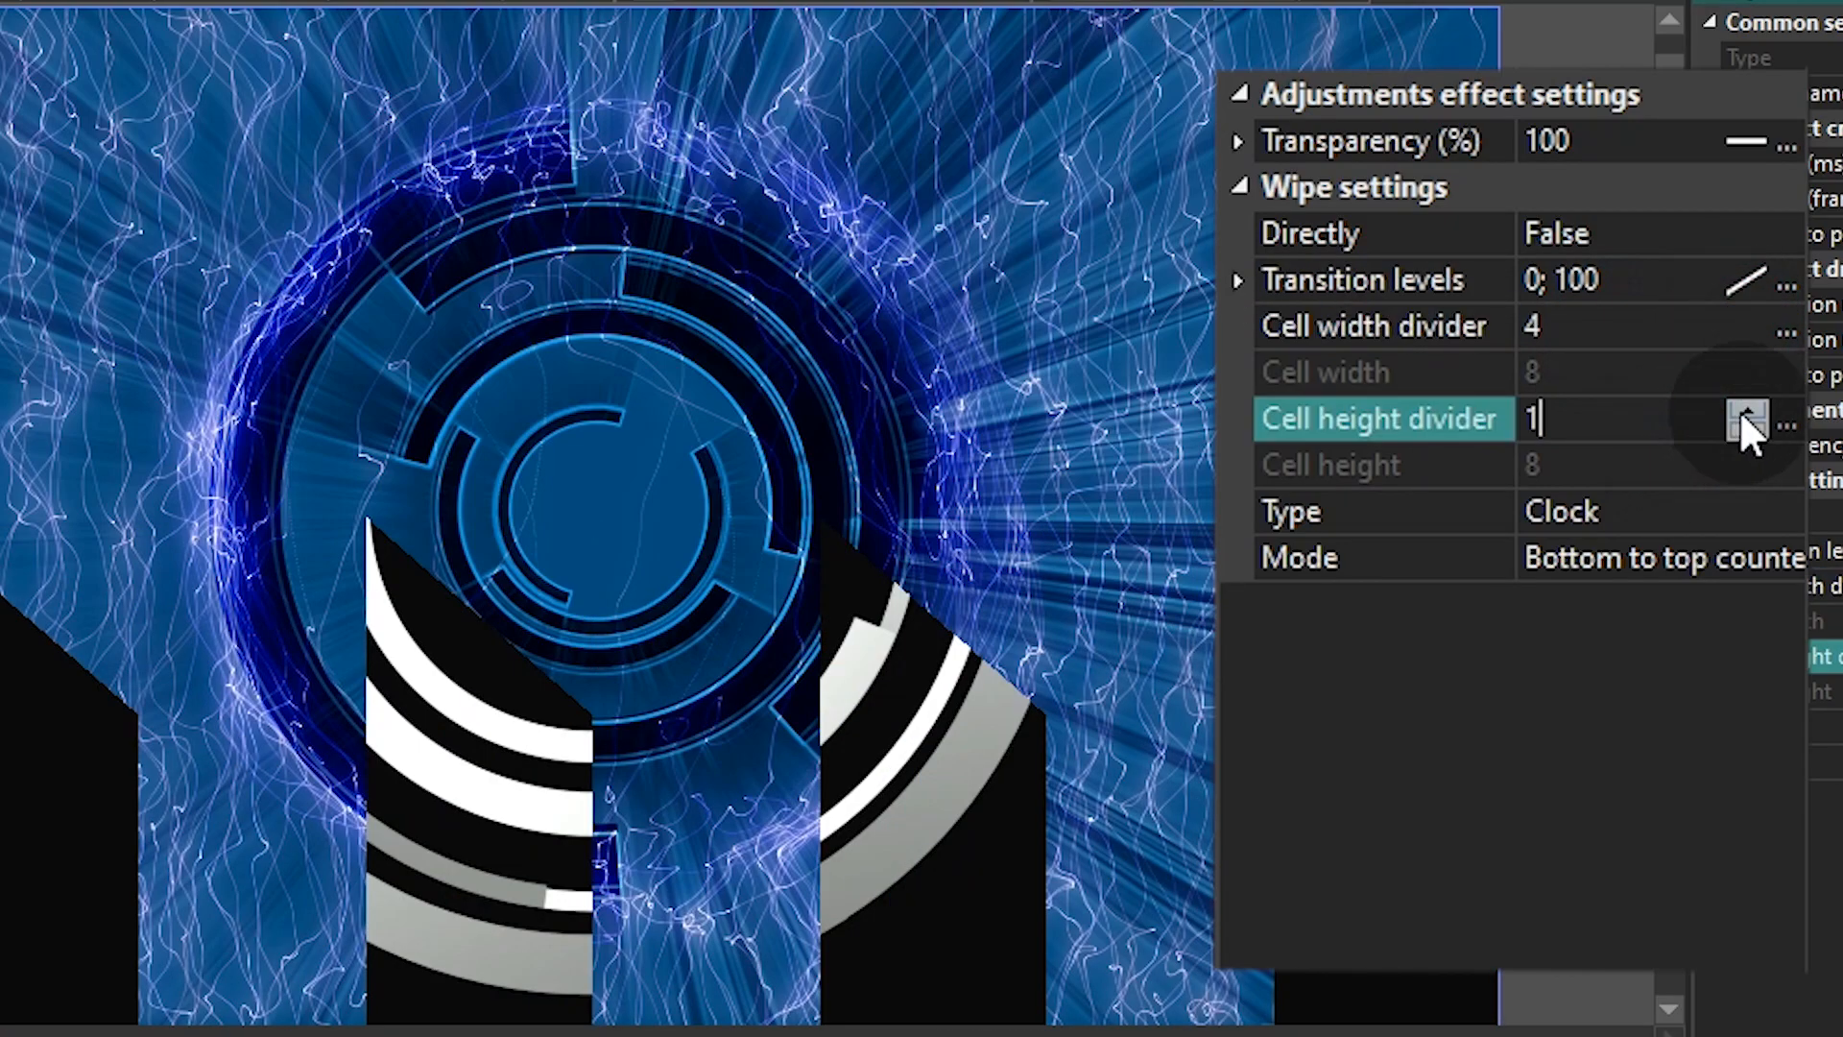
pyautogui.click(1747, 419)
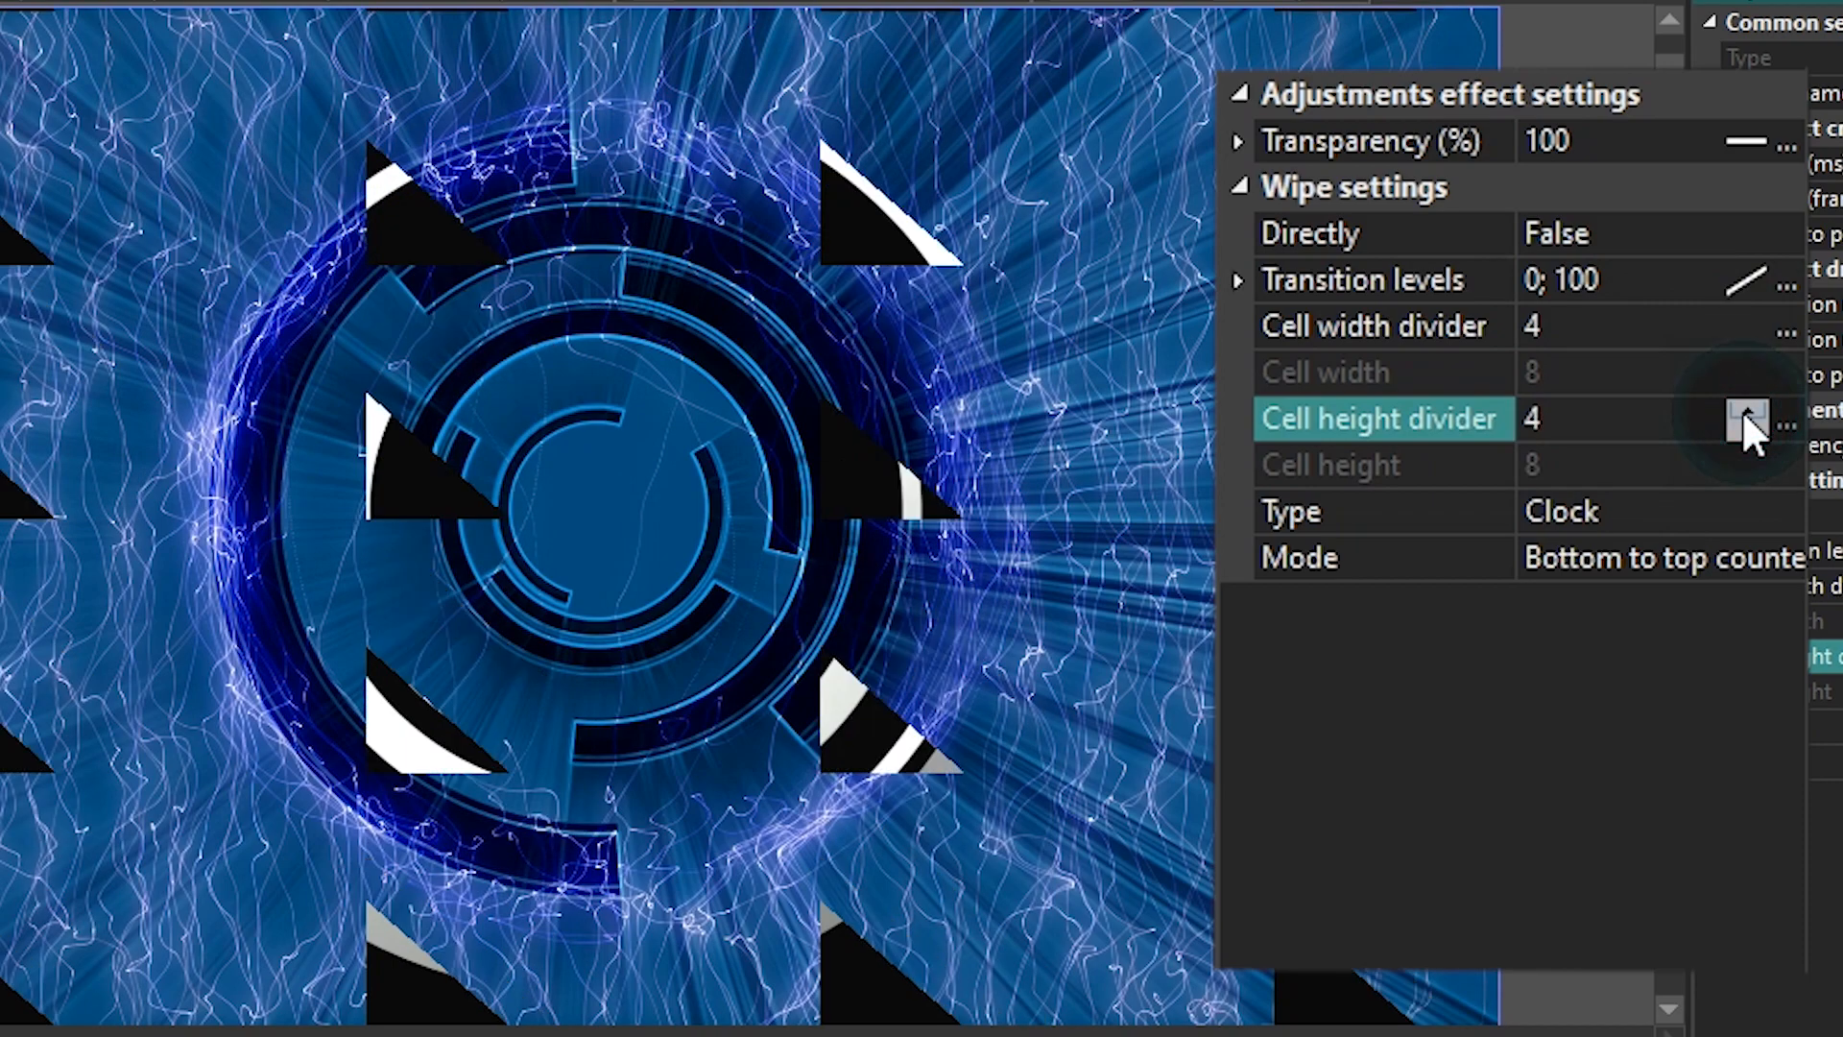
pyautogui.click(1749, 428)
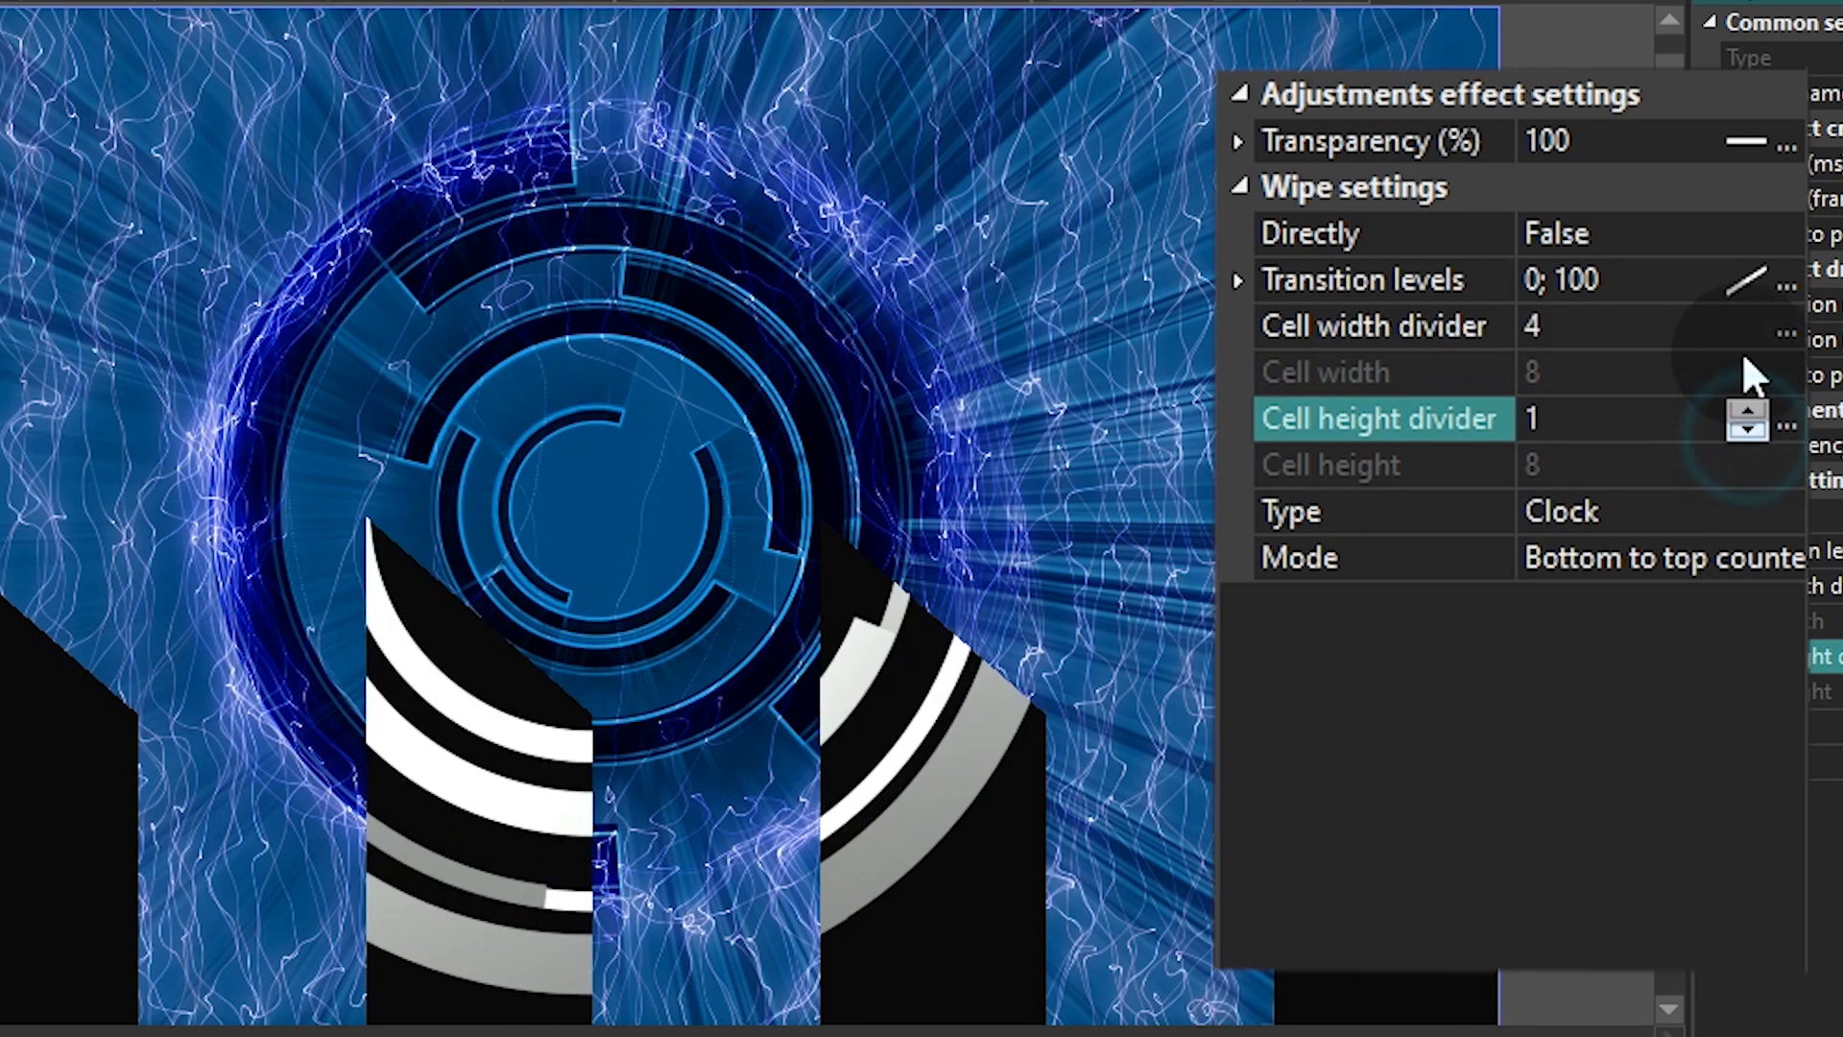
pyautogui.click(1745, 342)
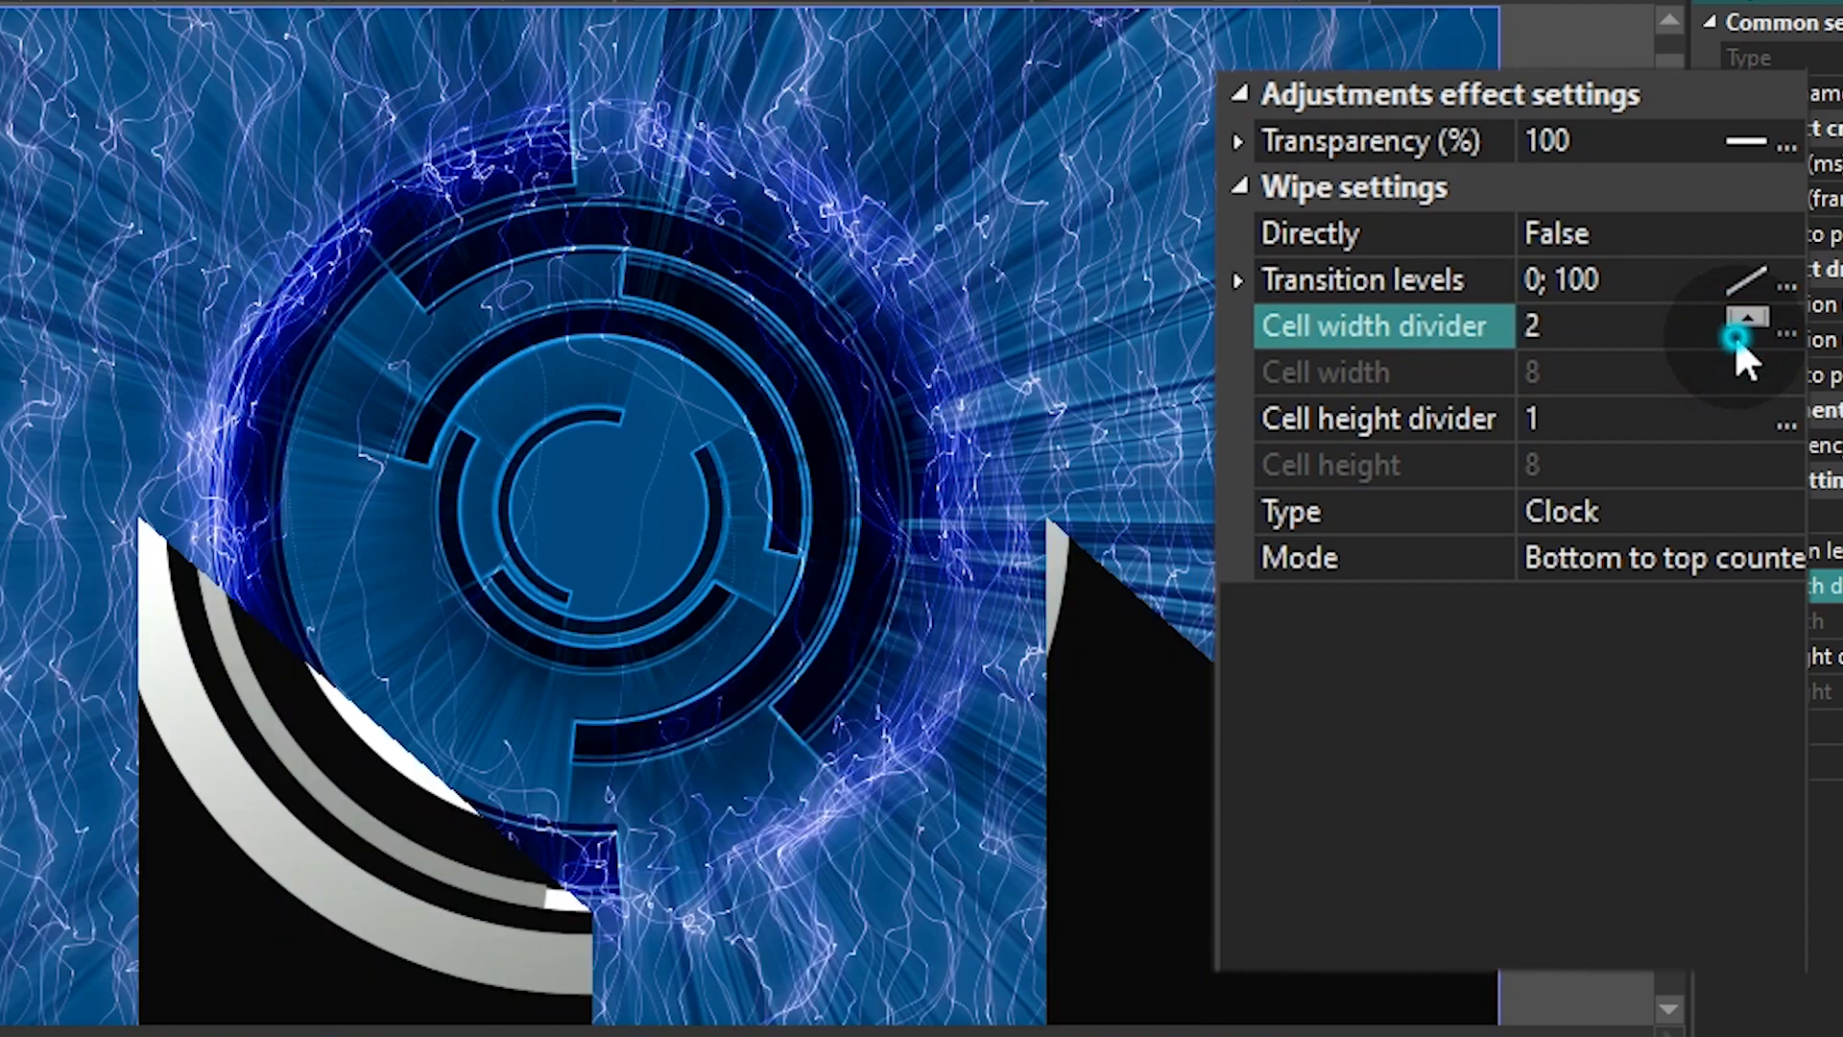
pyautogui.click(1751, 336)
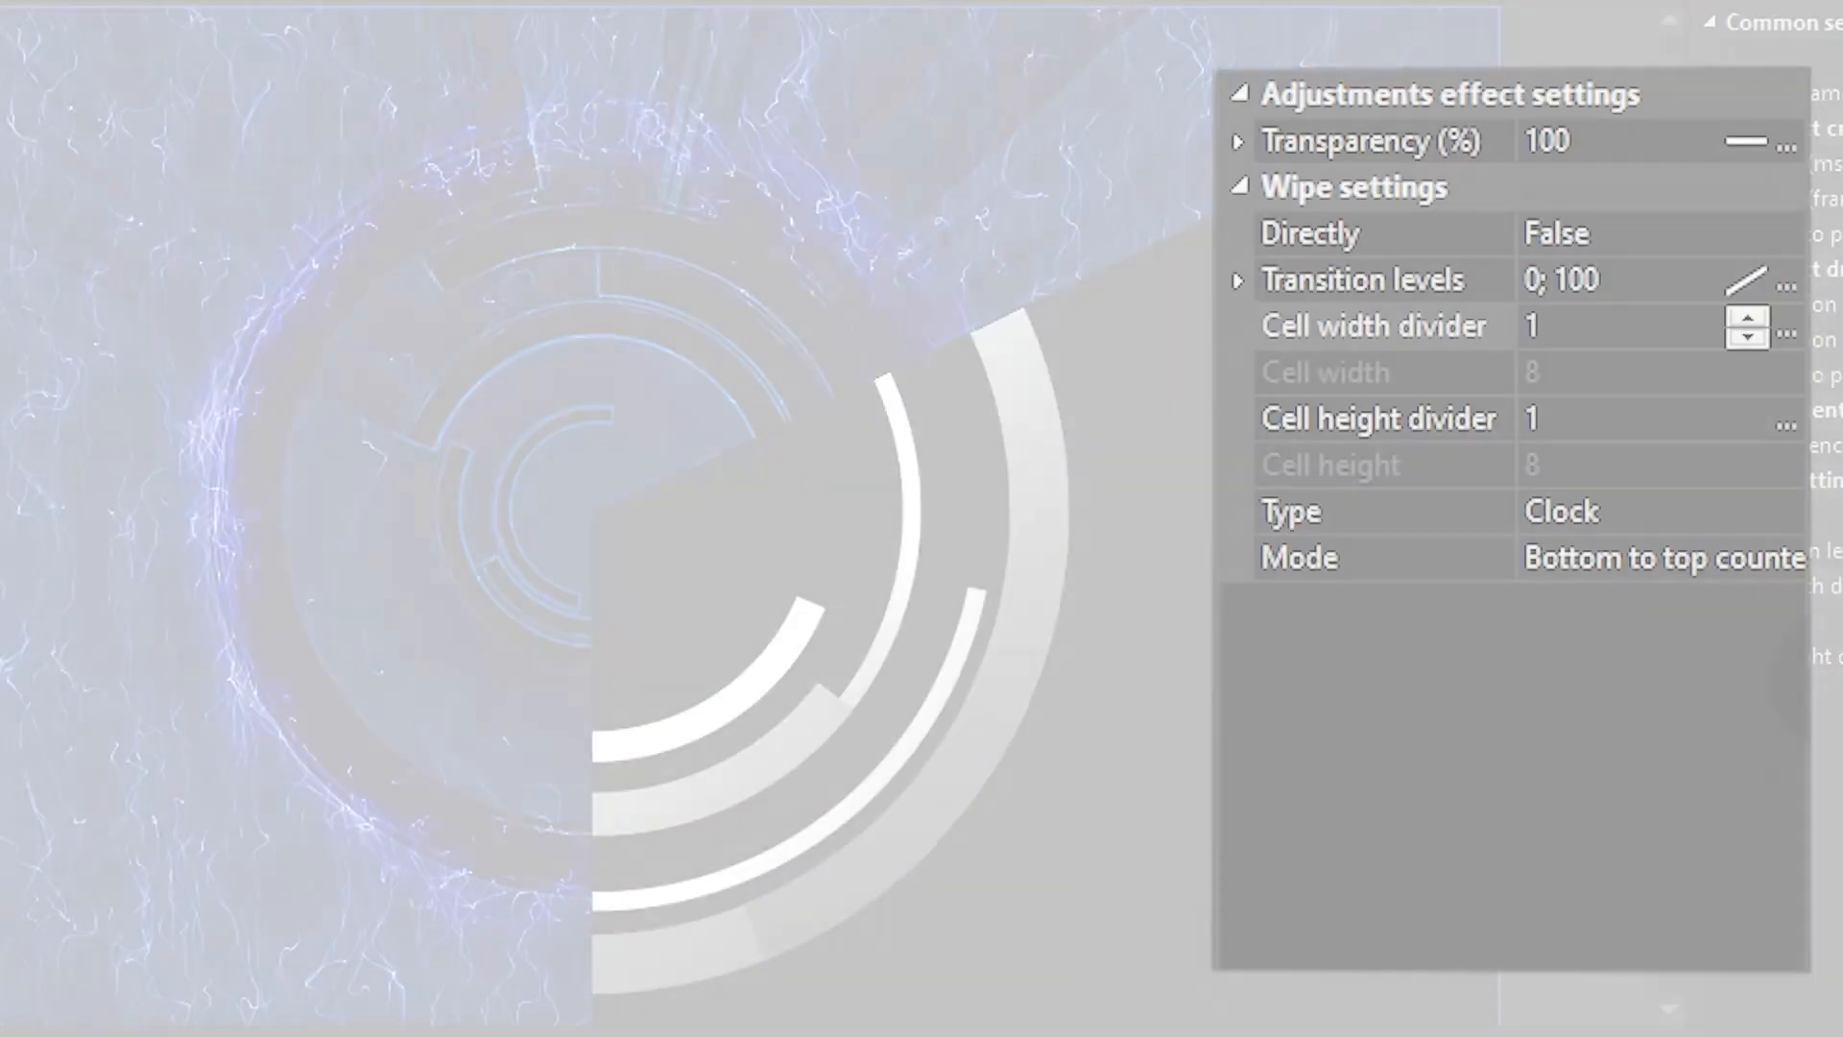
# Set the Clock wipe's mode to Top to bottom counter clockwise
pyautogui.click(1784, 557)
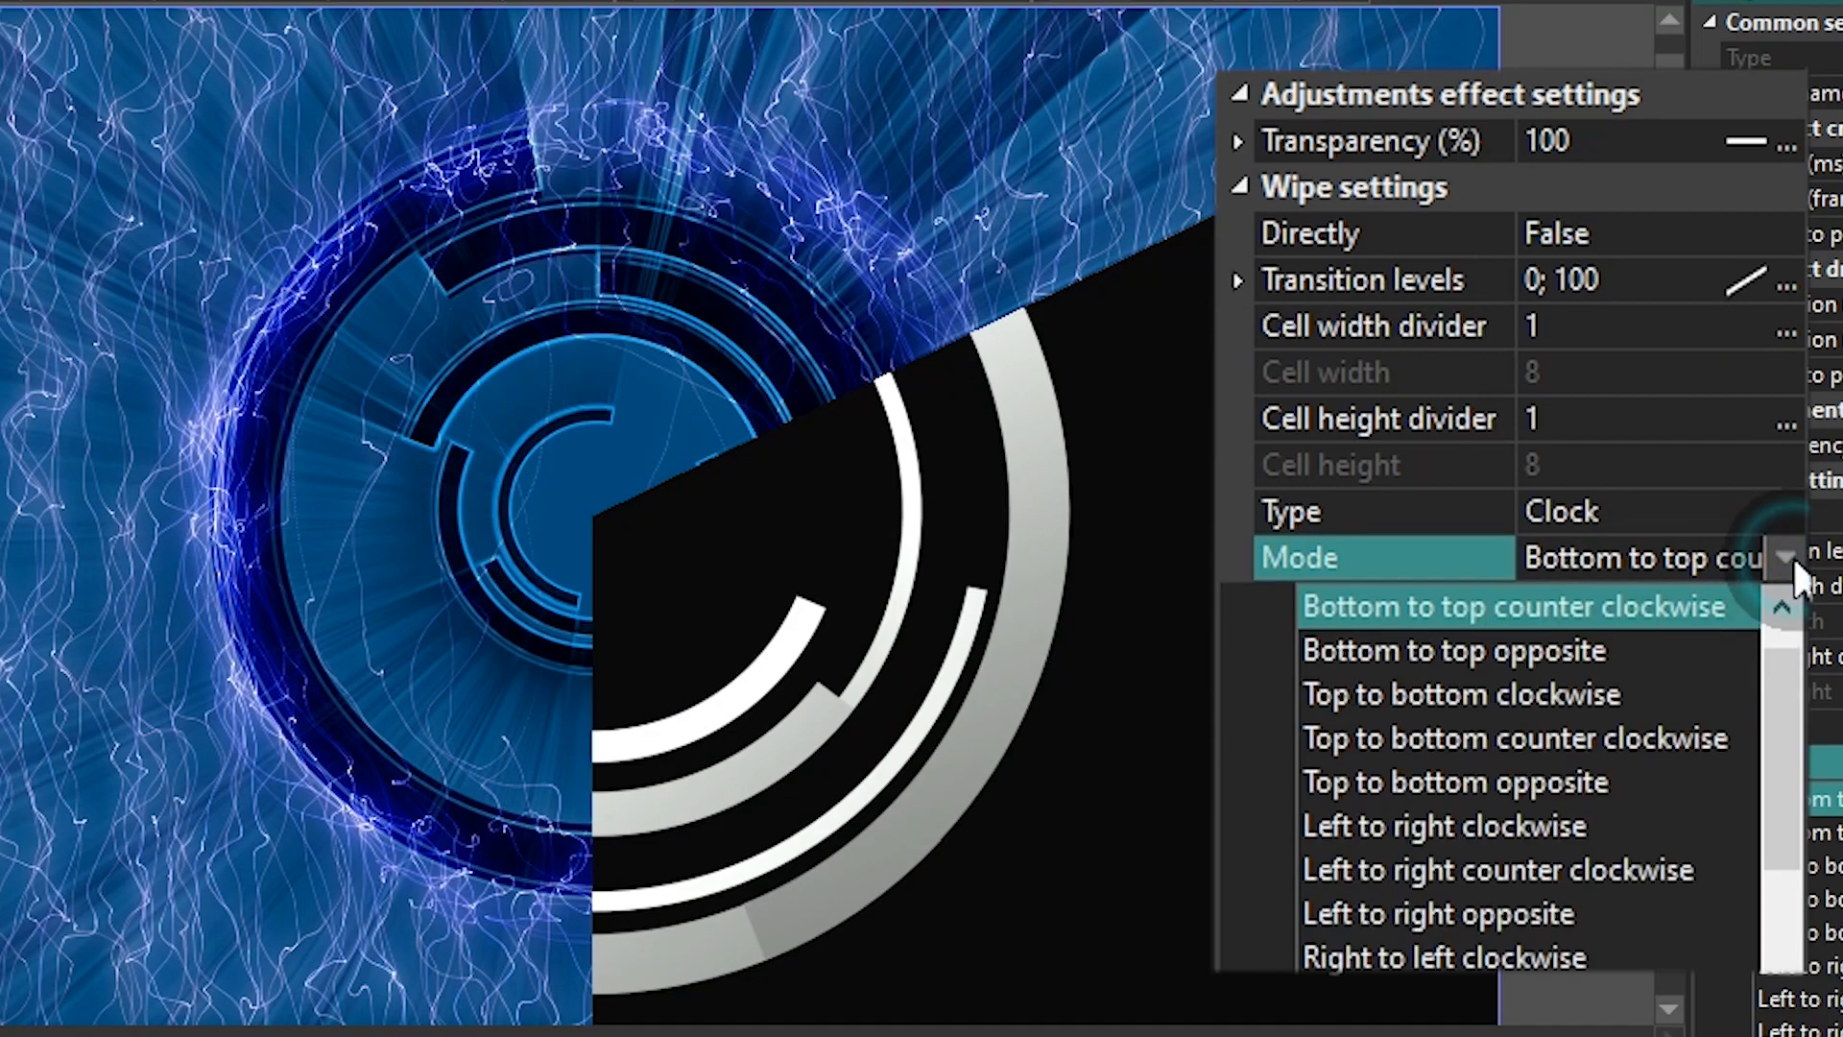
pyautogui.click(1452, 651)
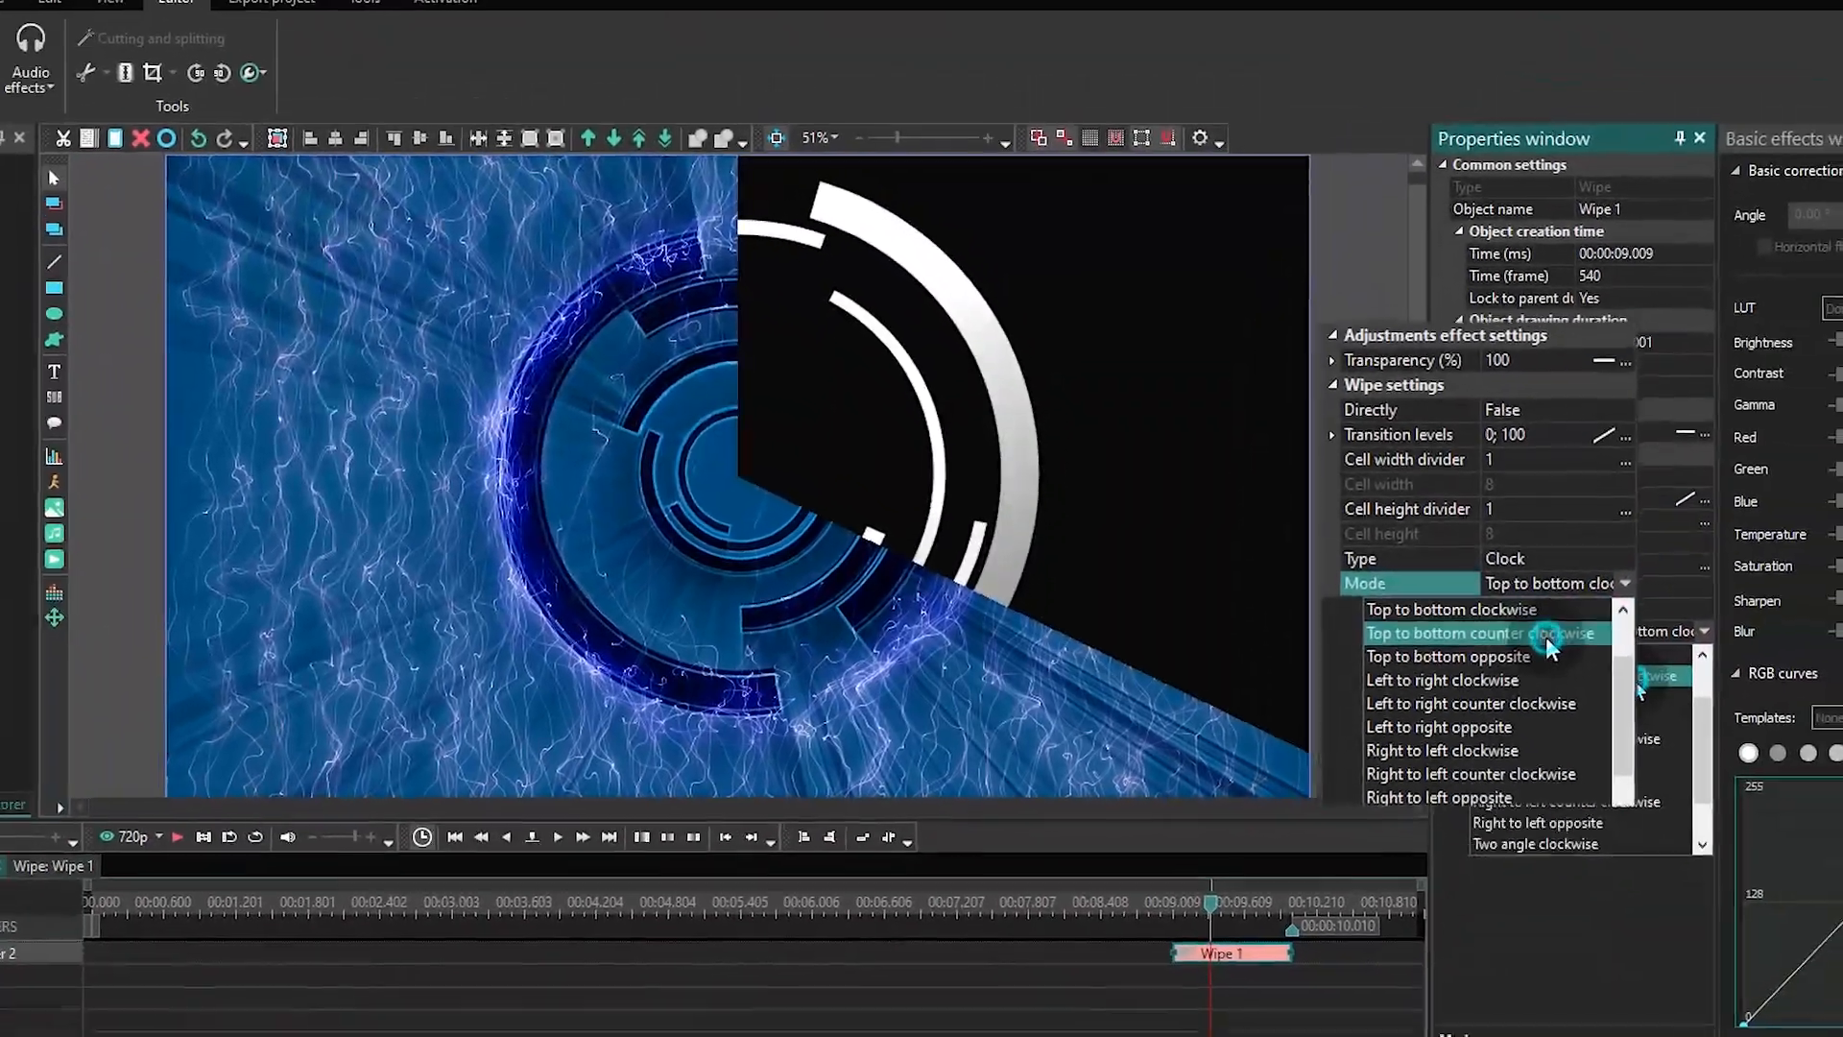
pyautogui.click(1482, 632)
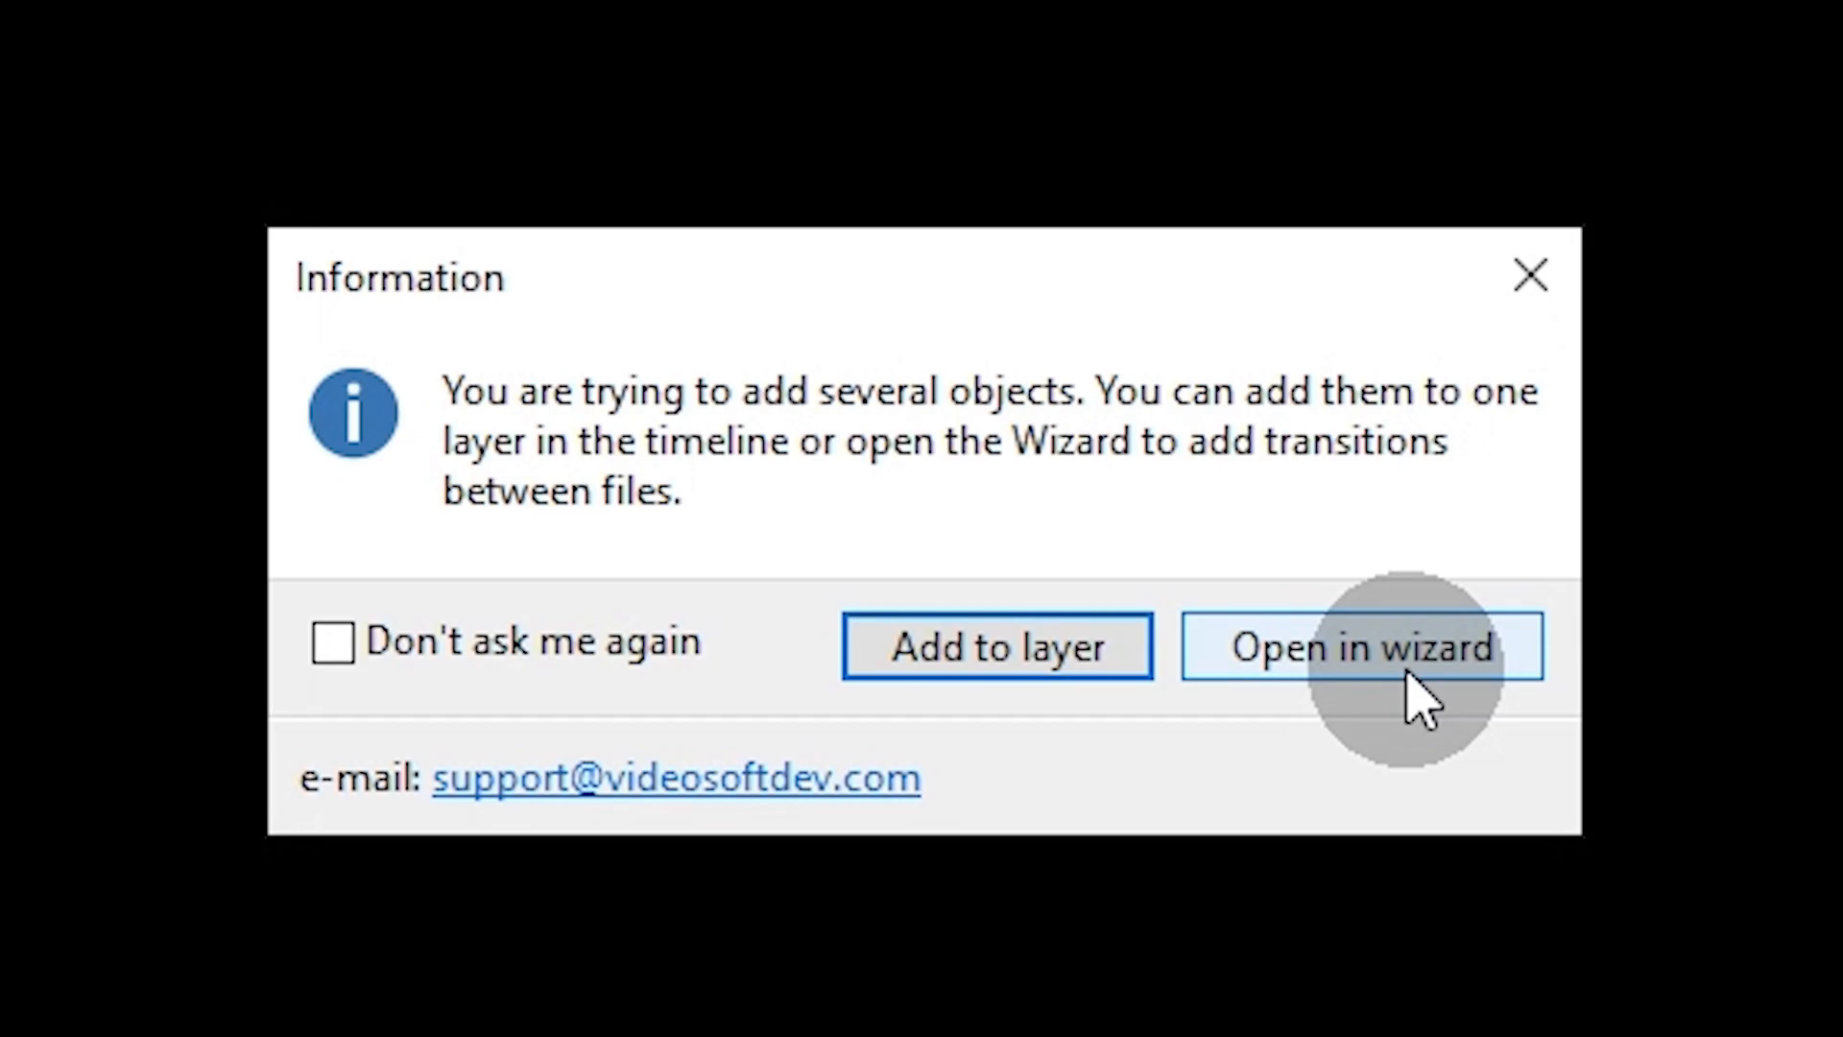
# Send the five re-added circle clips to the Files sequence wizard
pyautogui.click(1361, 647)
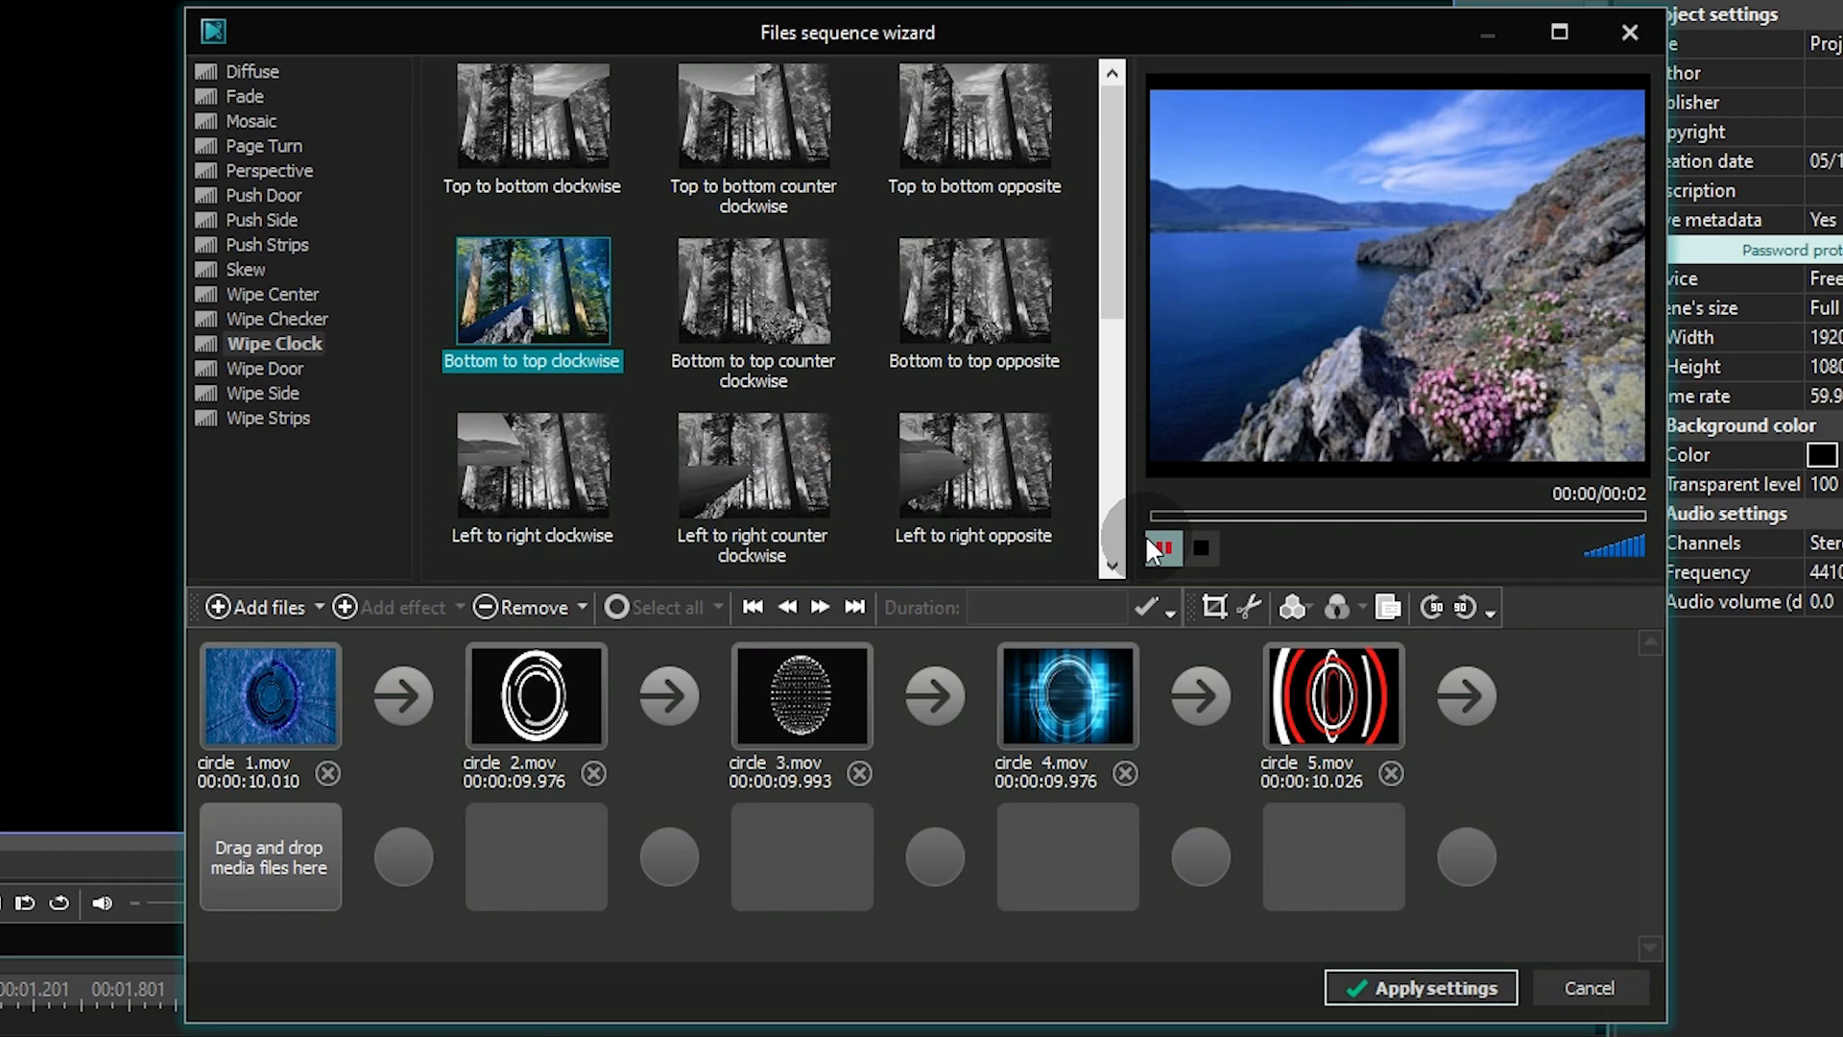
# Choose the Wipe Clock transition, top to bottom clockwise, and apply it between all clips
pyautogui.click(532, 116)
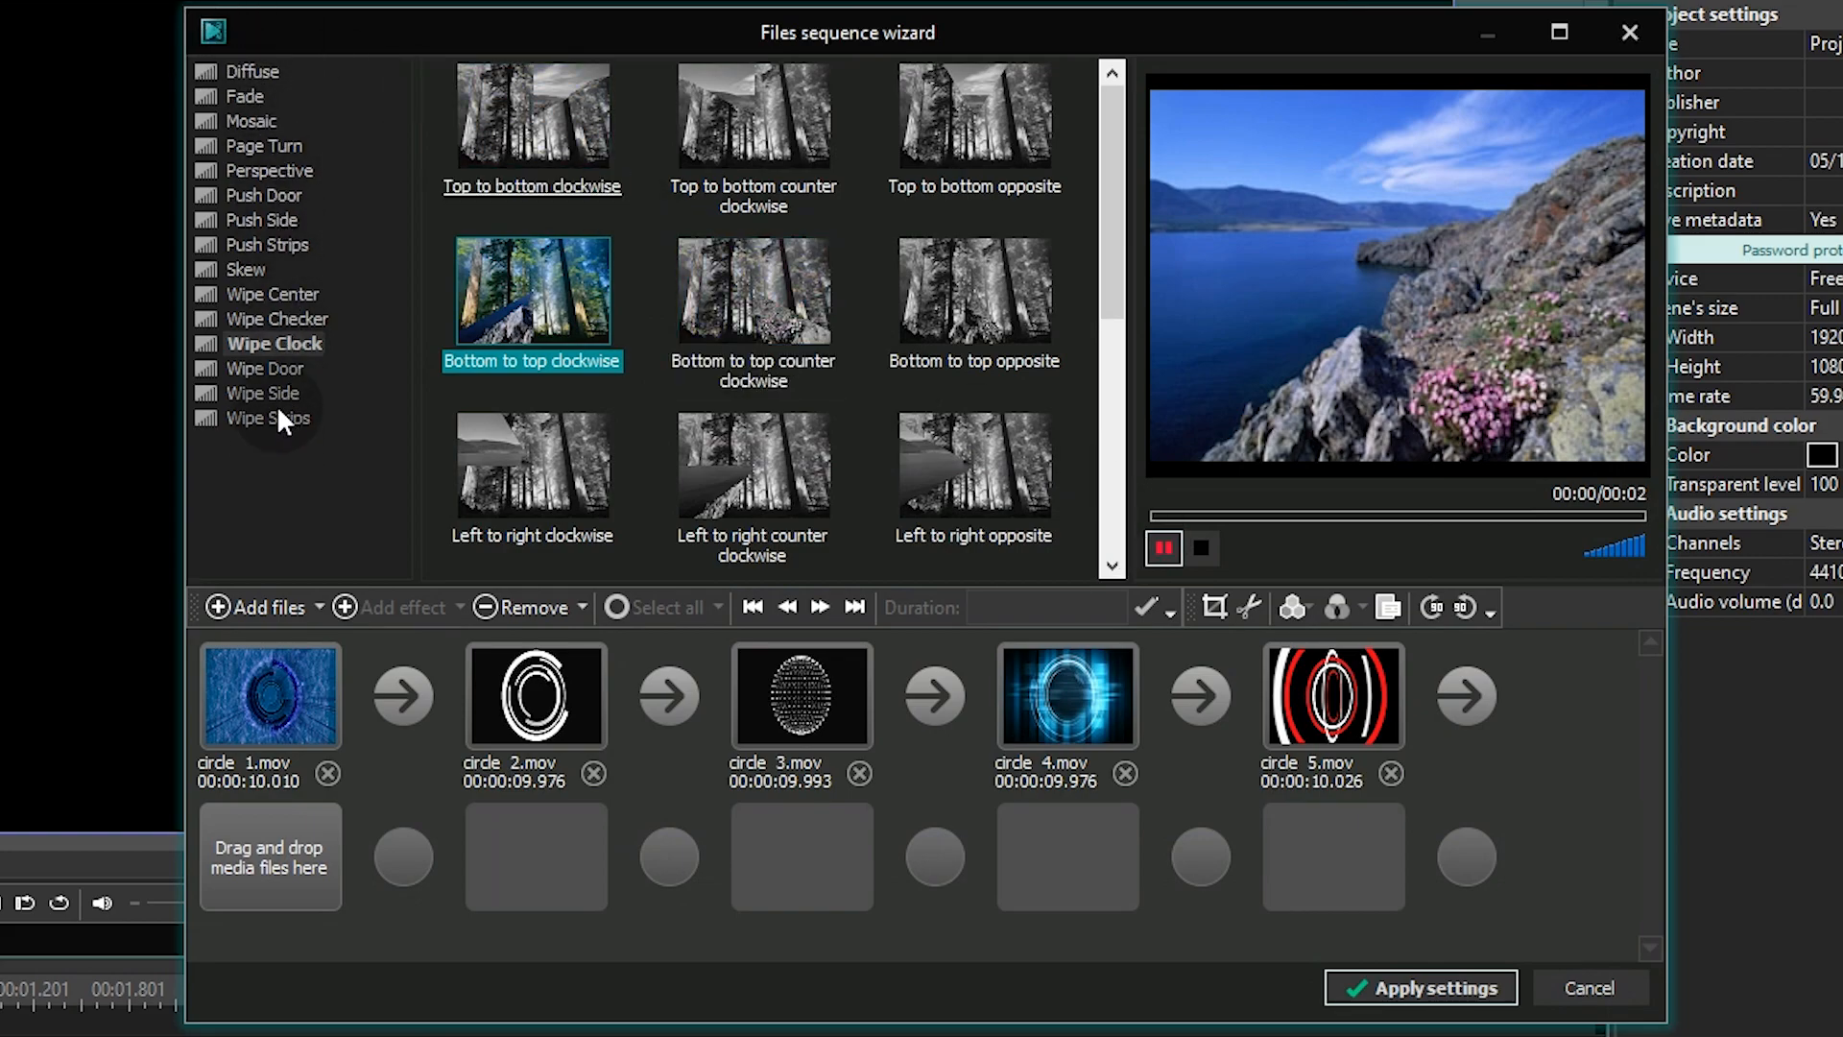
pyautogui.moveTo(328, 349)
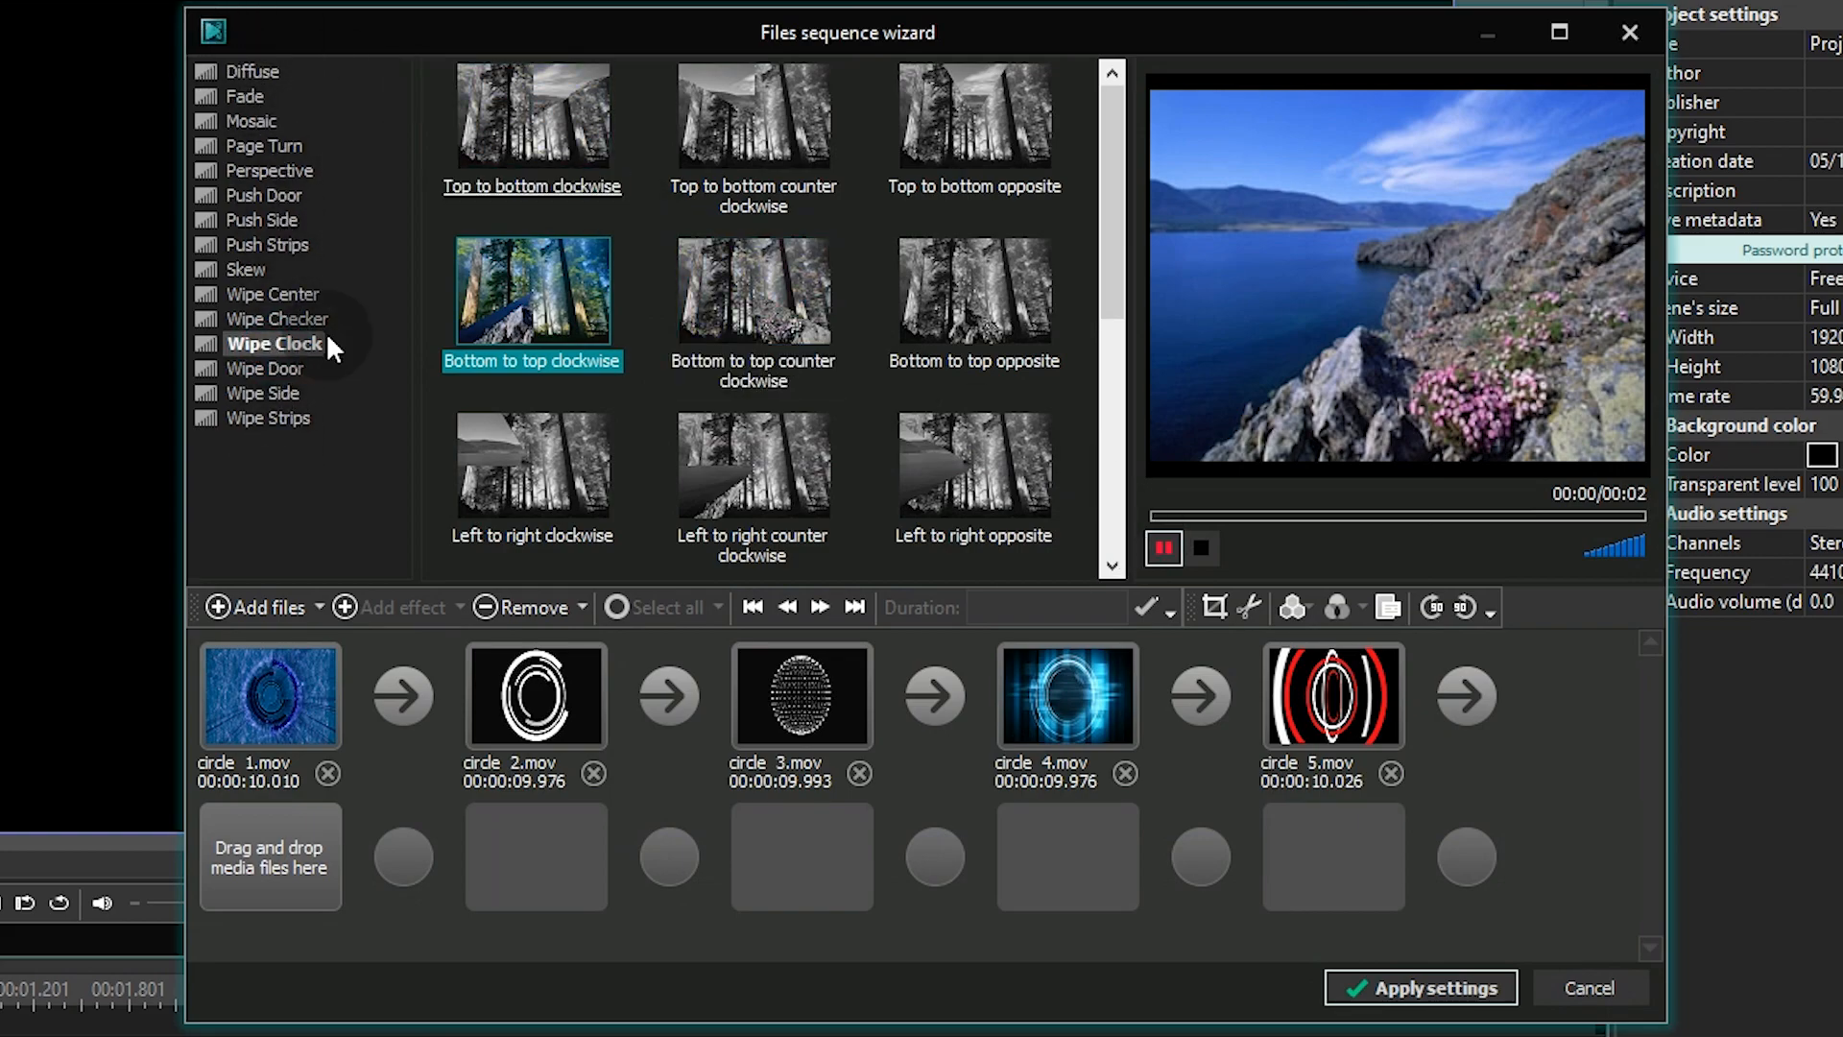
pyautogui.click(531, 121)
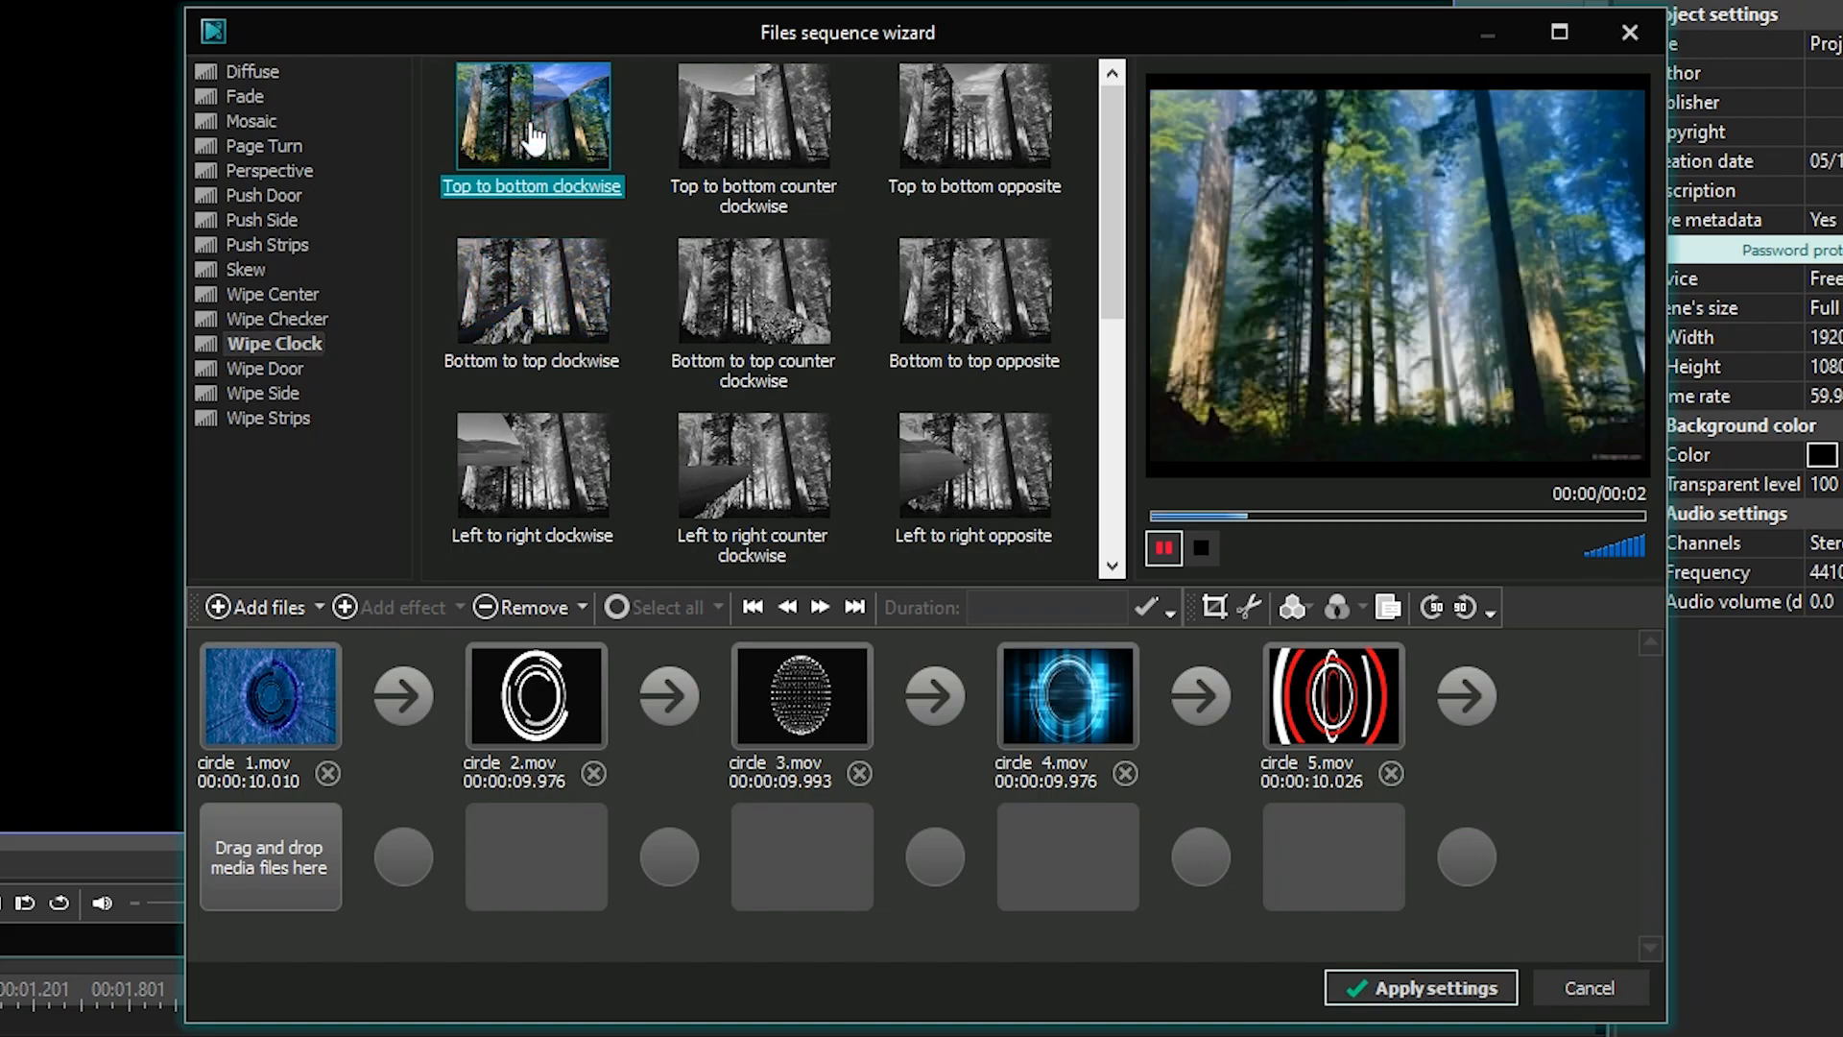
pyautogui.click(752, 113)
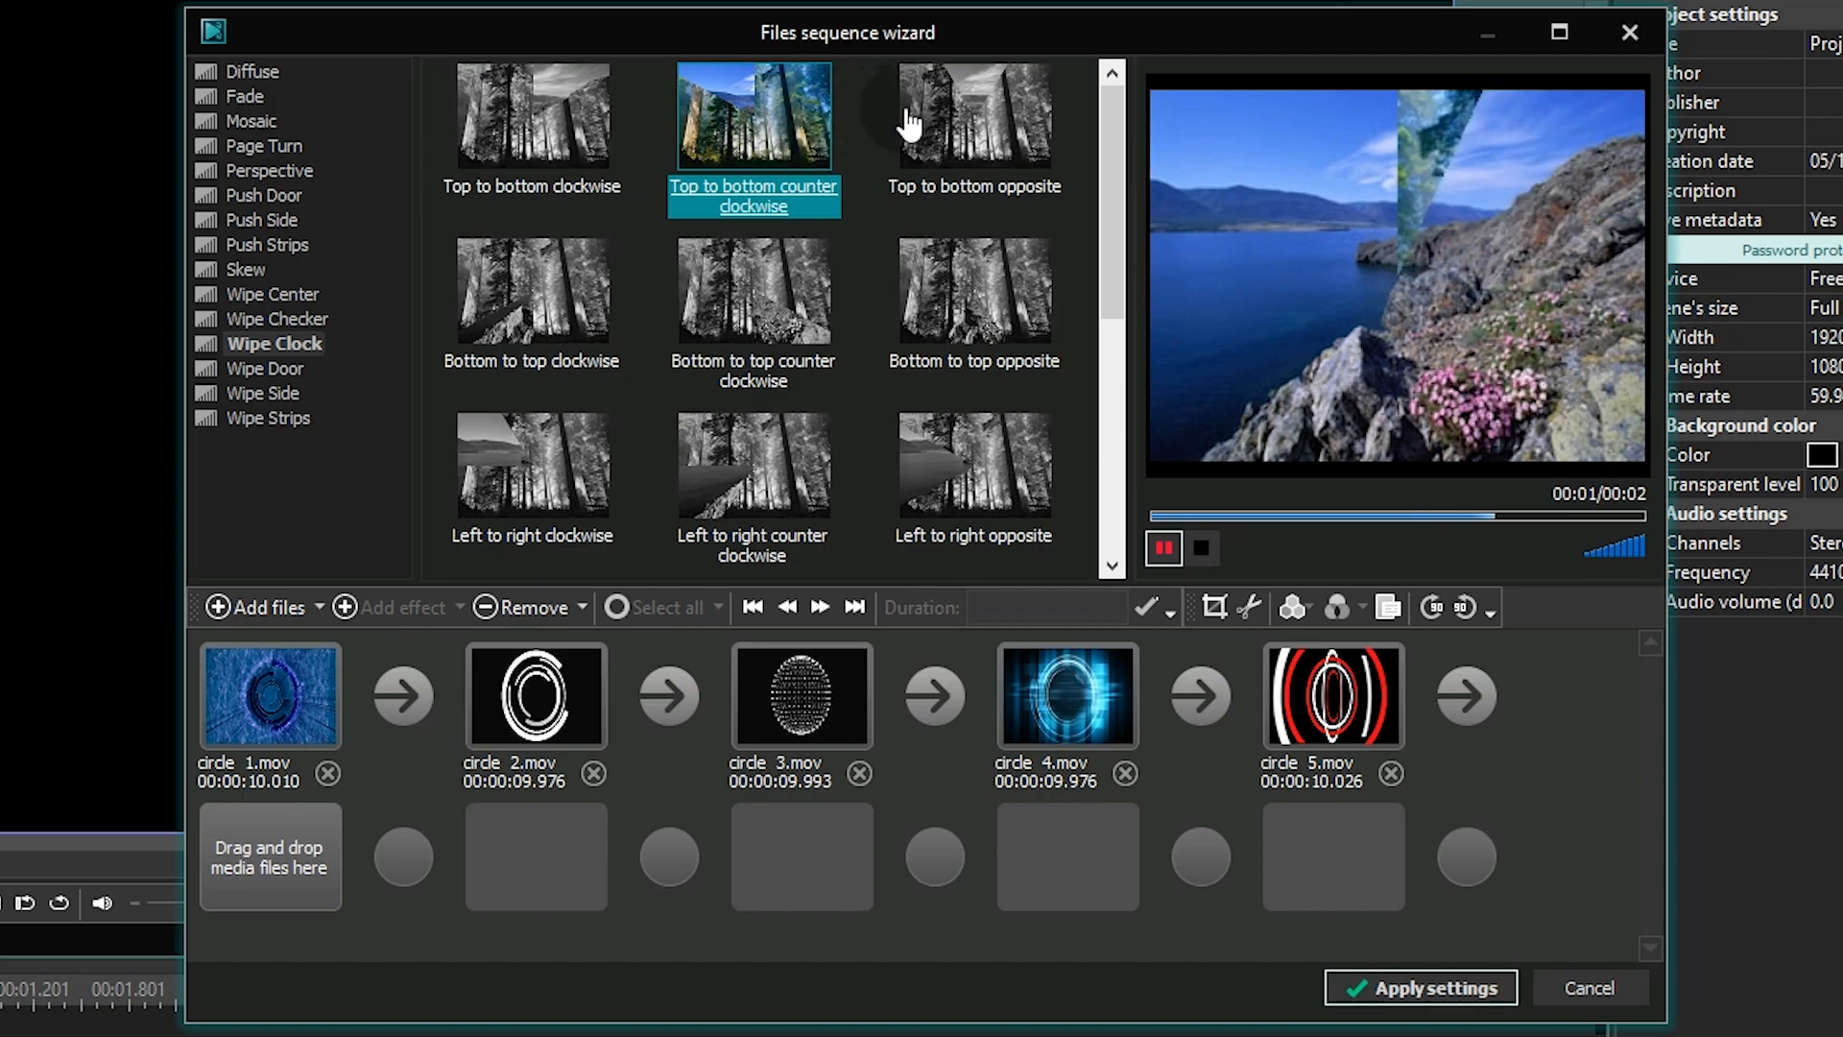
pyautogui.click(532, 117)
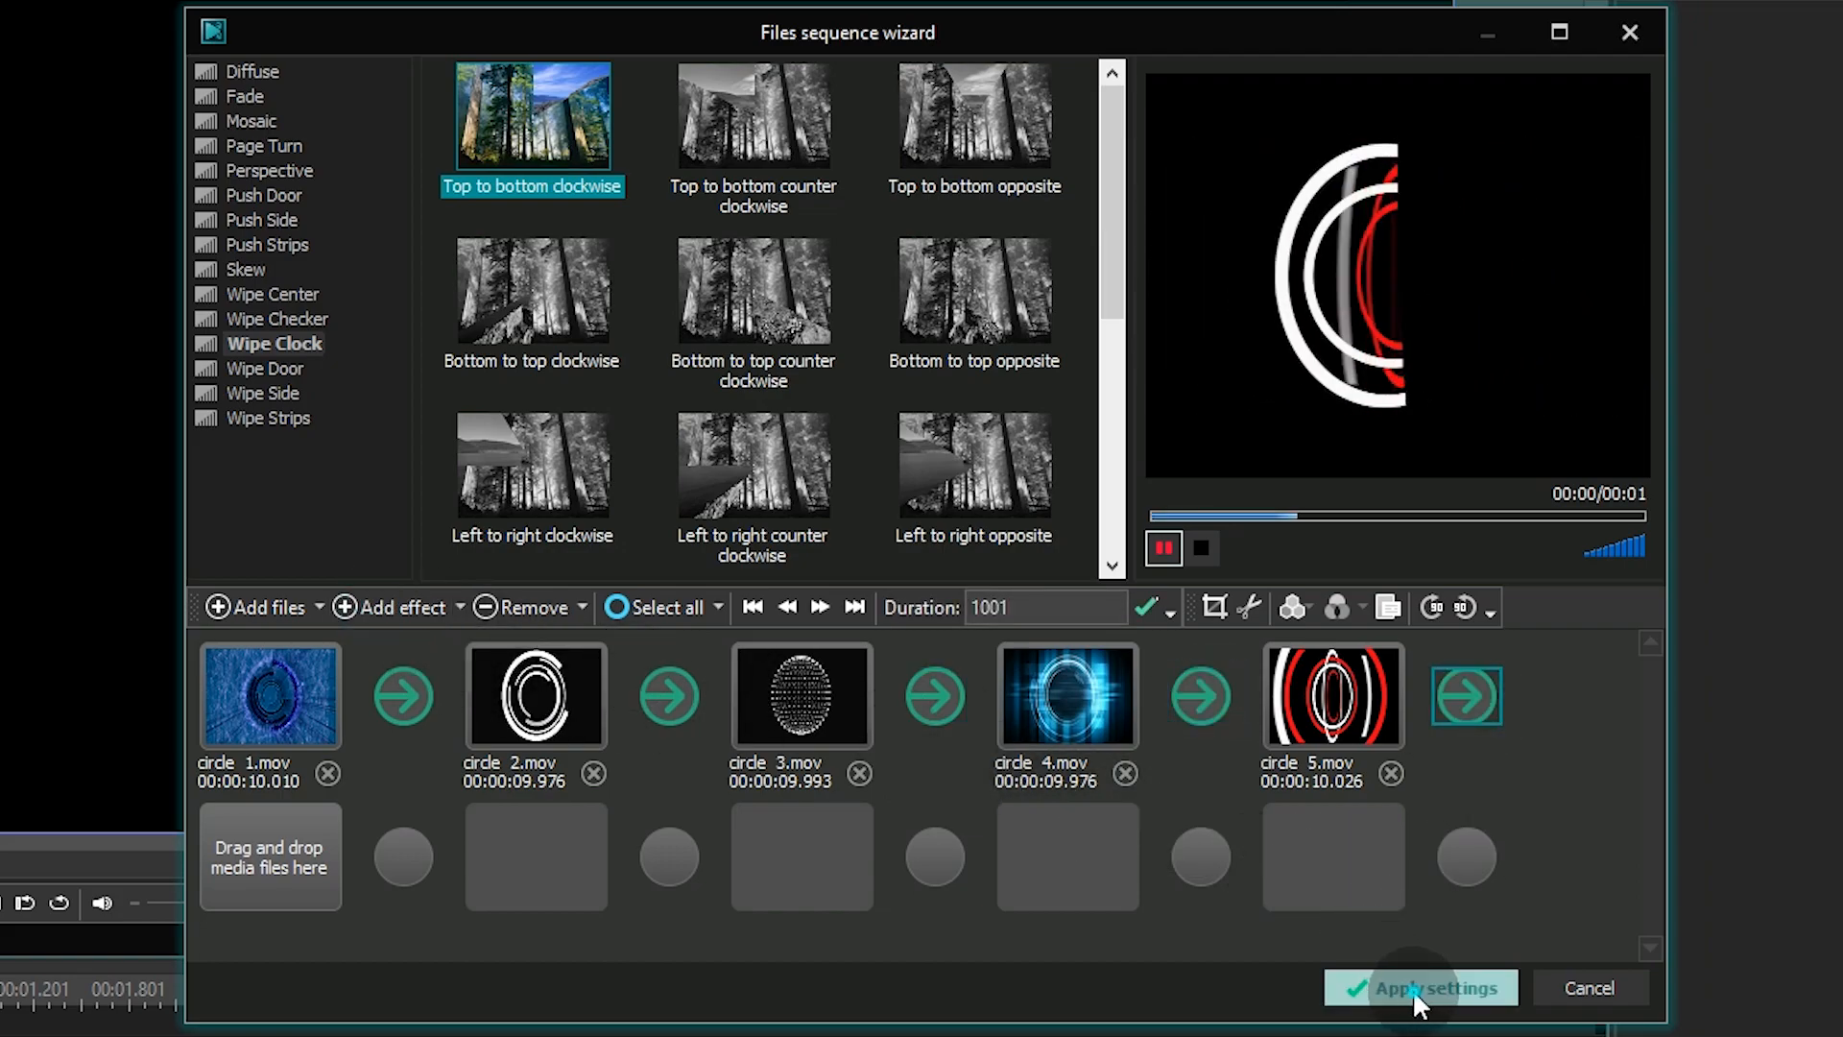
pyautogui.click(1433, 987)
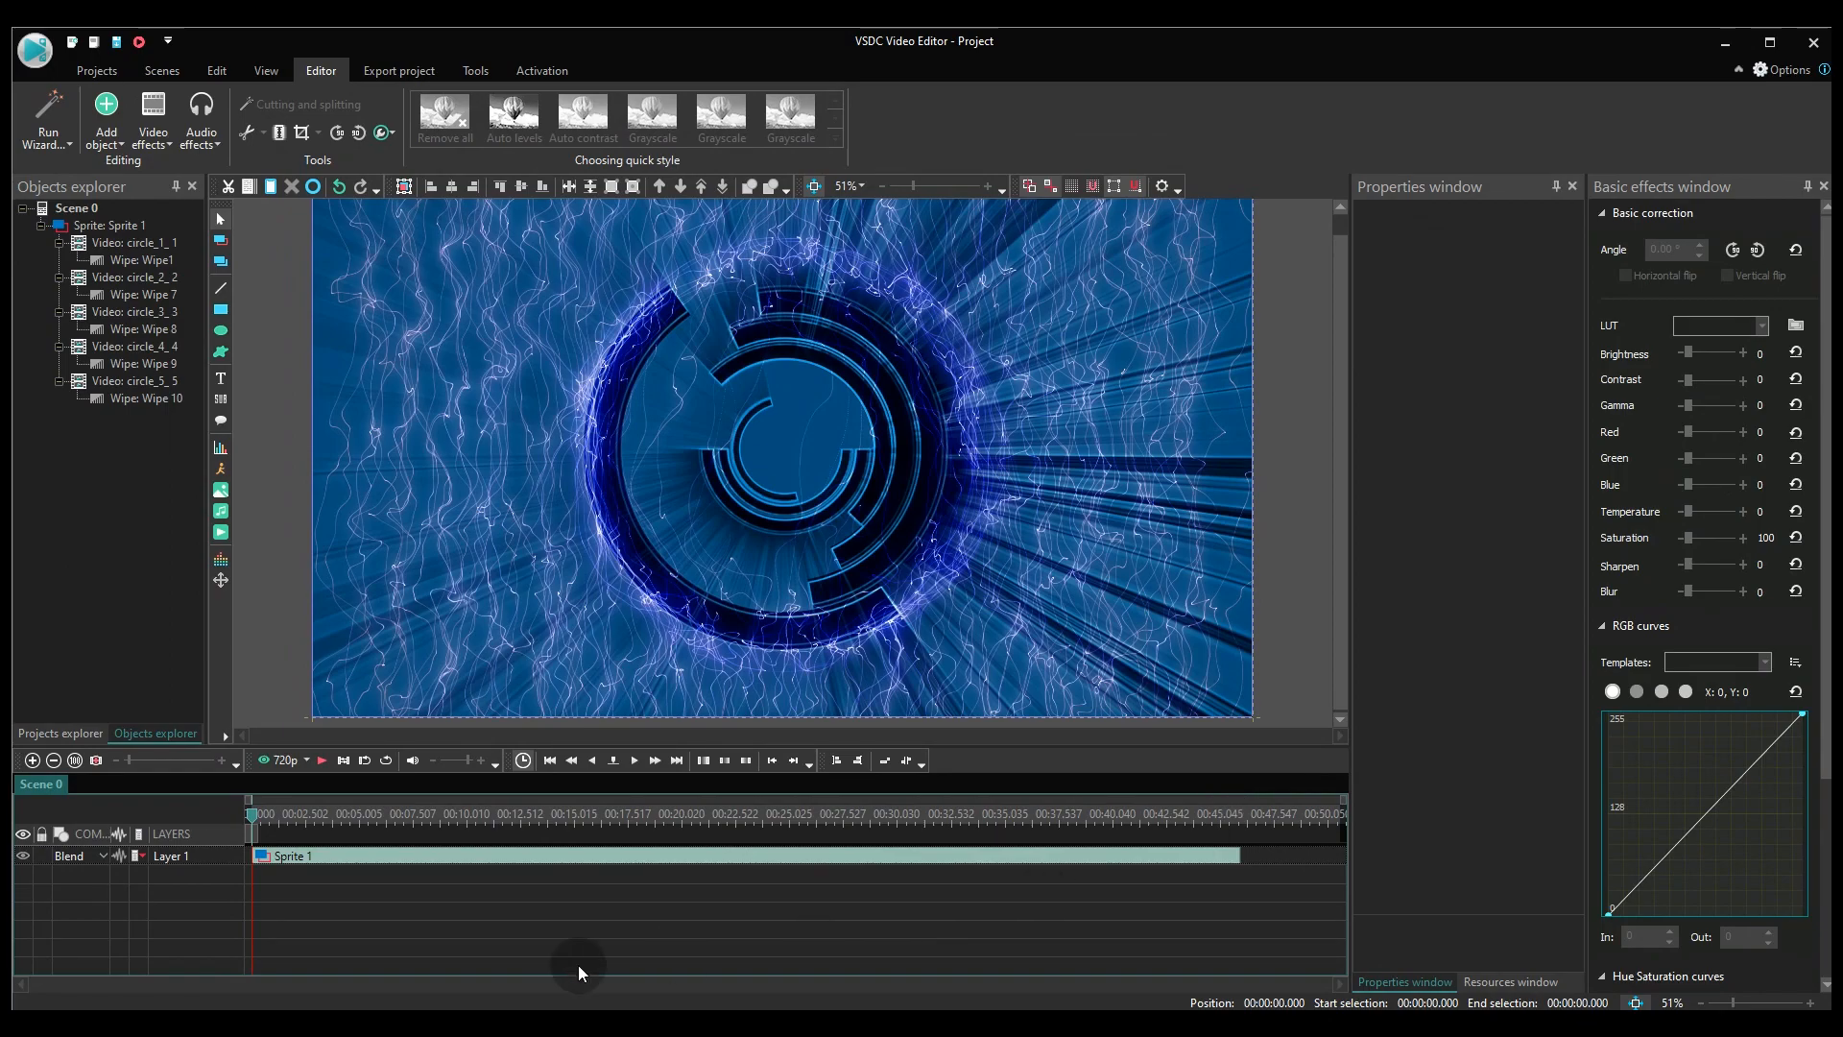